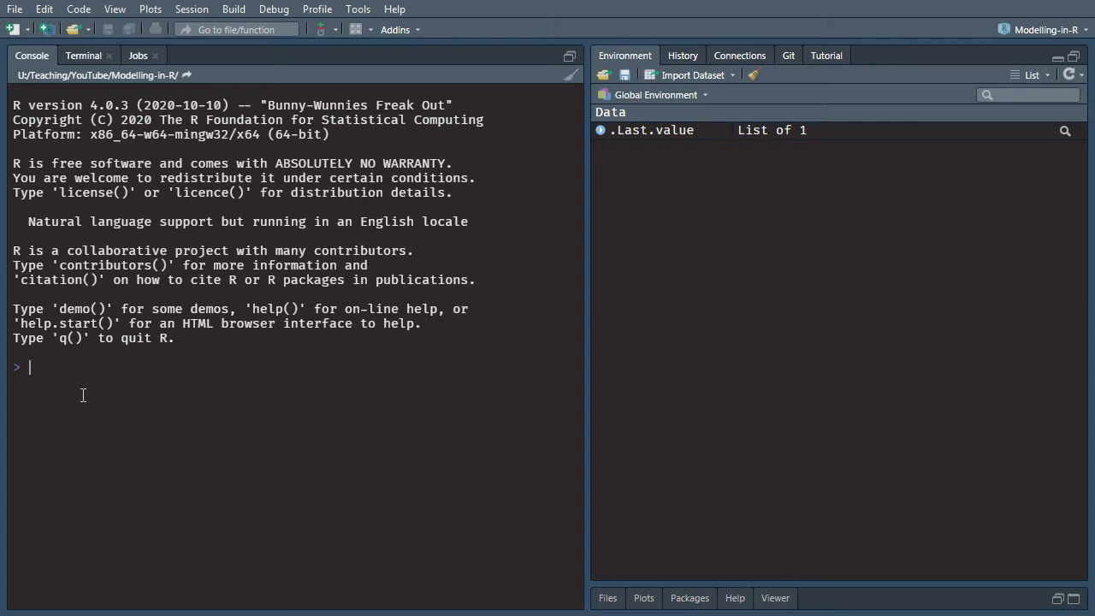
mouse_move(43, 396)
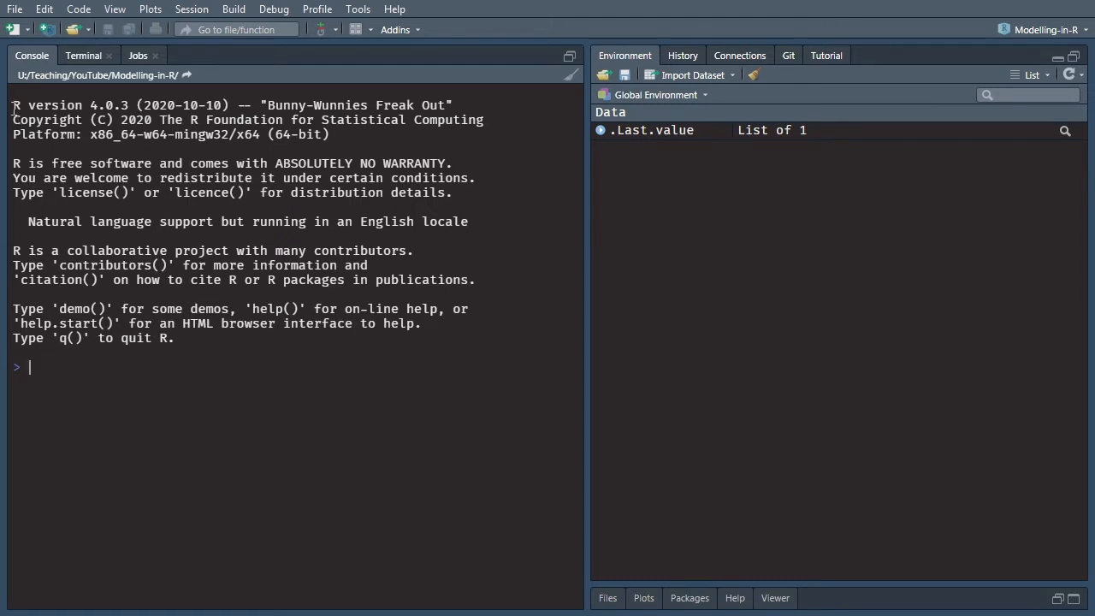
mouse_move(486, 405)
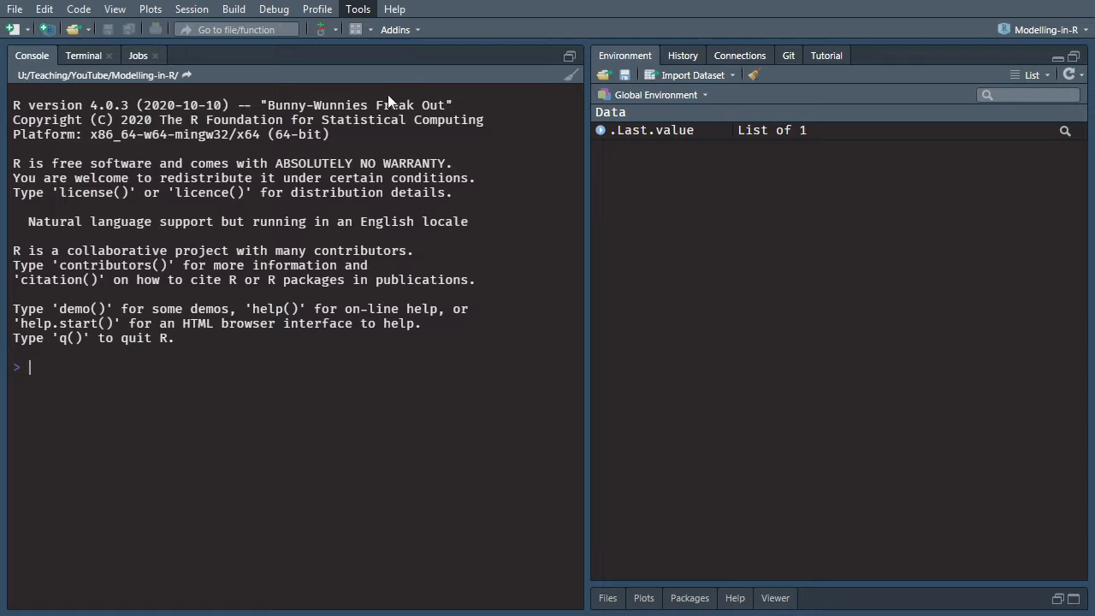
Preview the default light editor theme, then keep the Pastel On Dark theme.
click(358, 10)
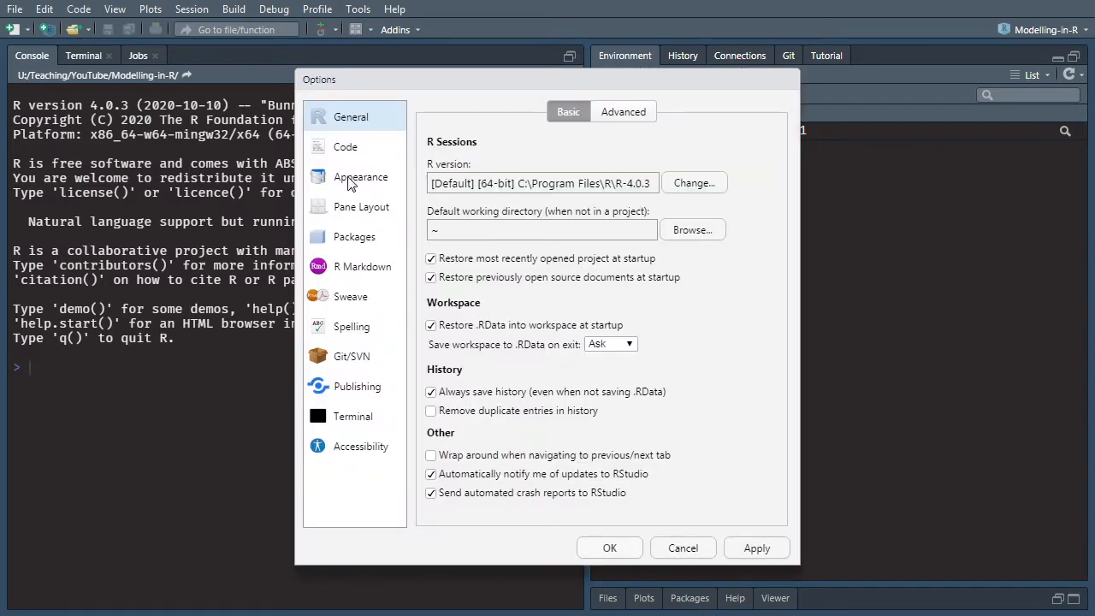
click(360, 177)
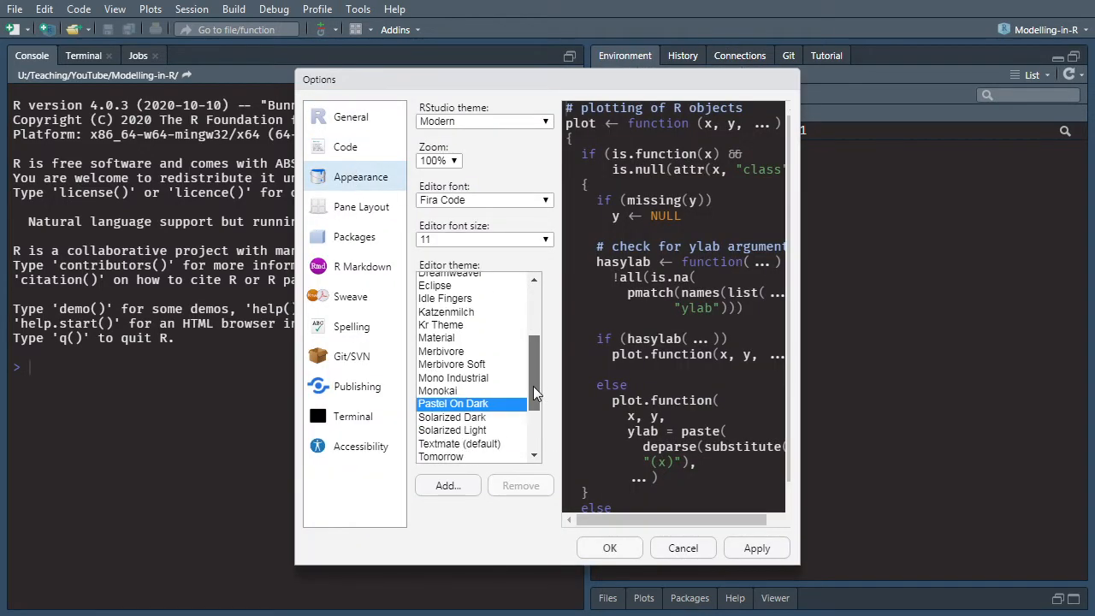
click(459, 423)
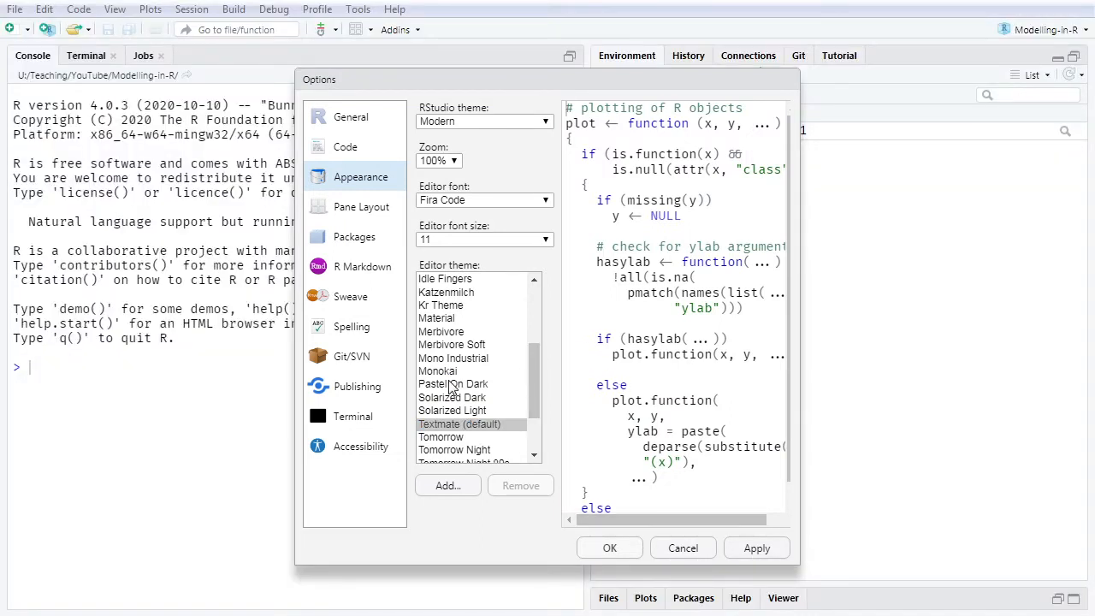
click(453, 383)
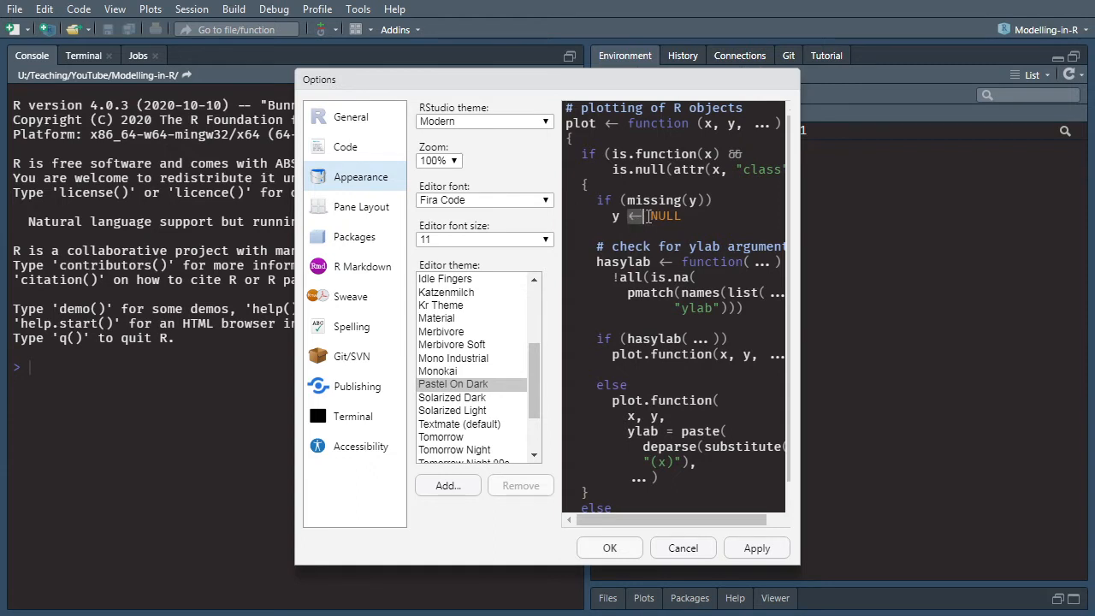
mouse_move(629, 223)
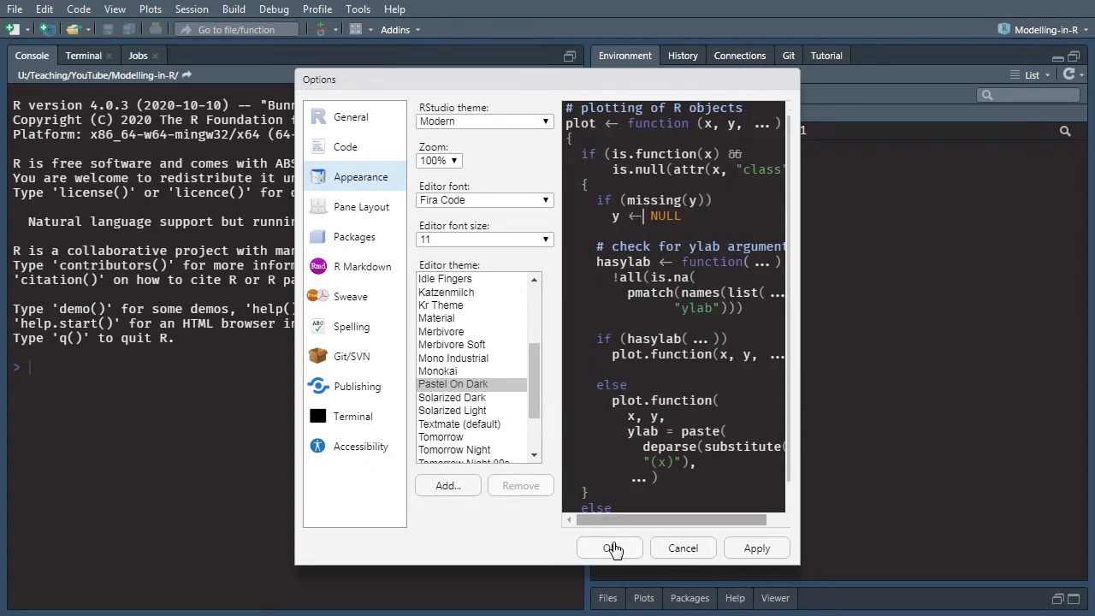
click(611, 548)
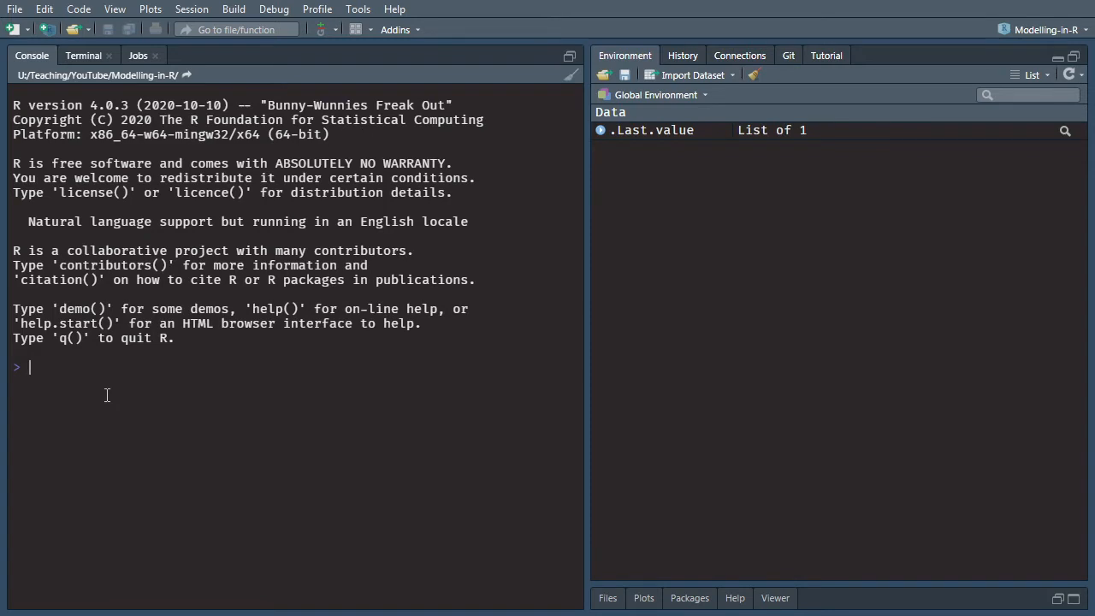
Define n_t as 20, n_s as 3 and n_c in the console.
text(n_t)
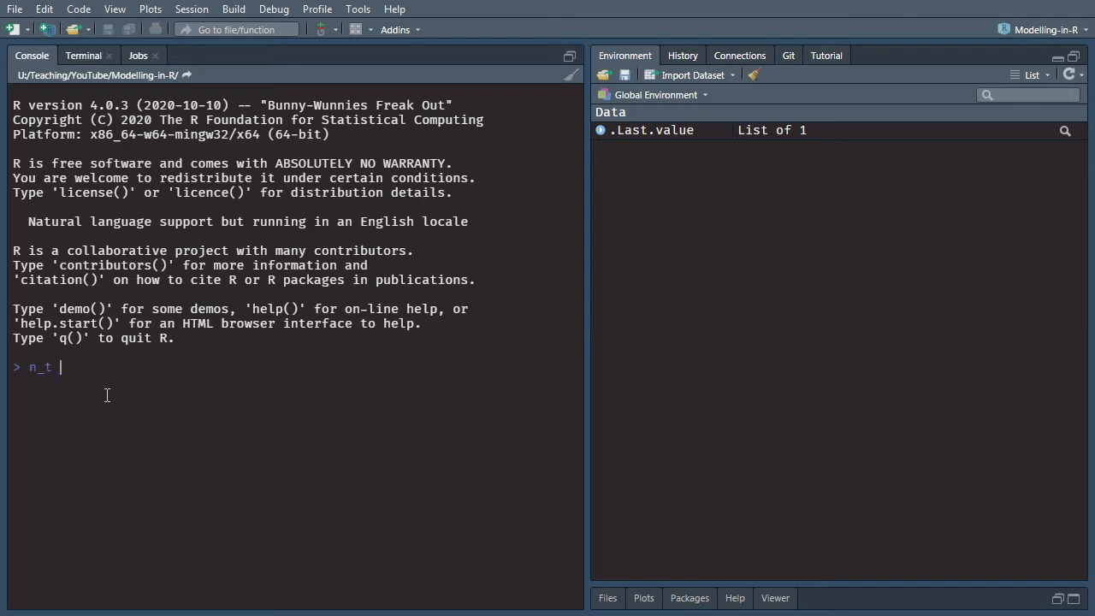
text(<-)
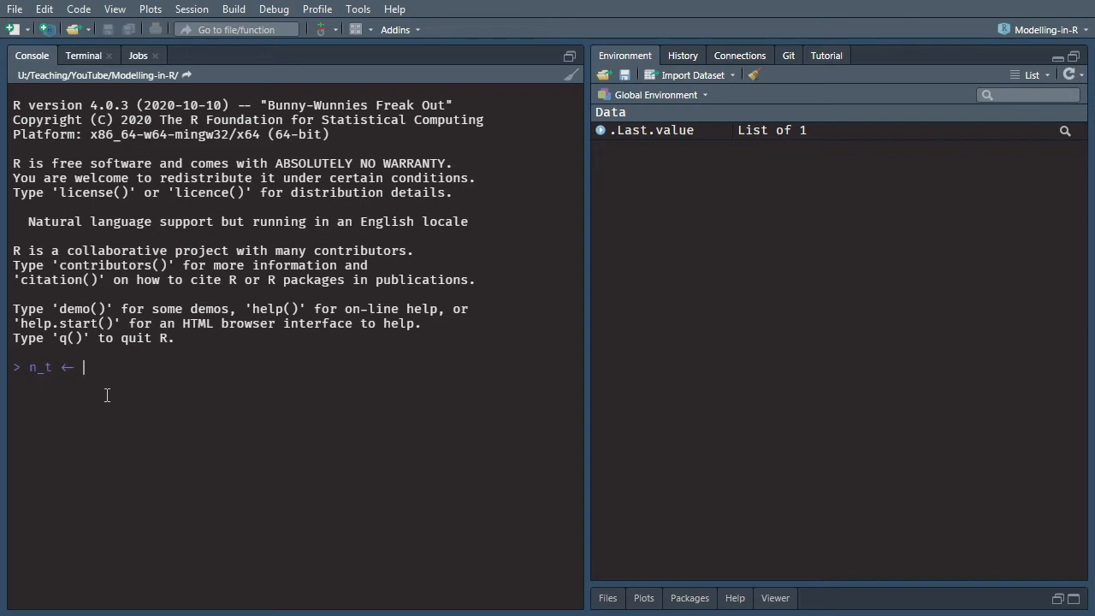
text(20)
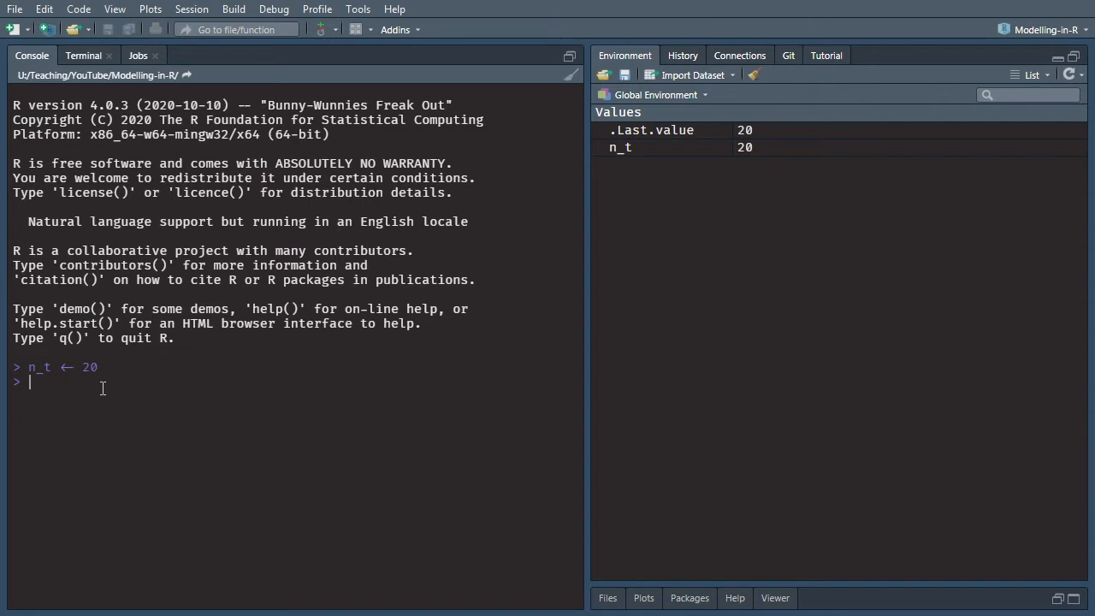
mouse_move(770, 158)
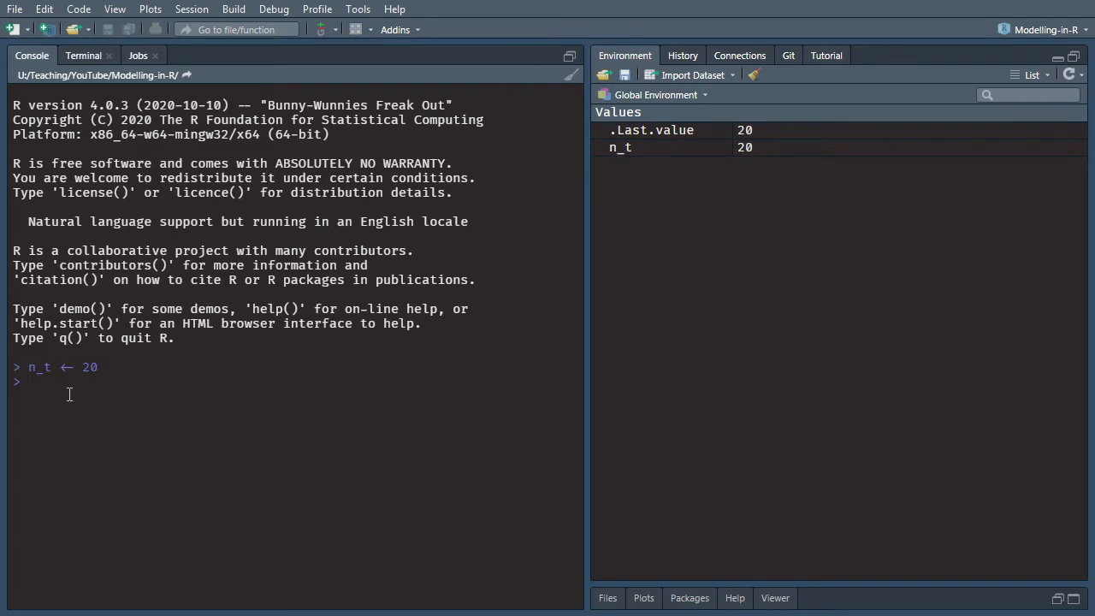
text(n)
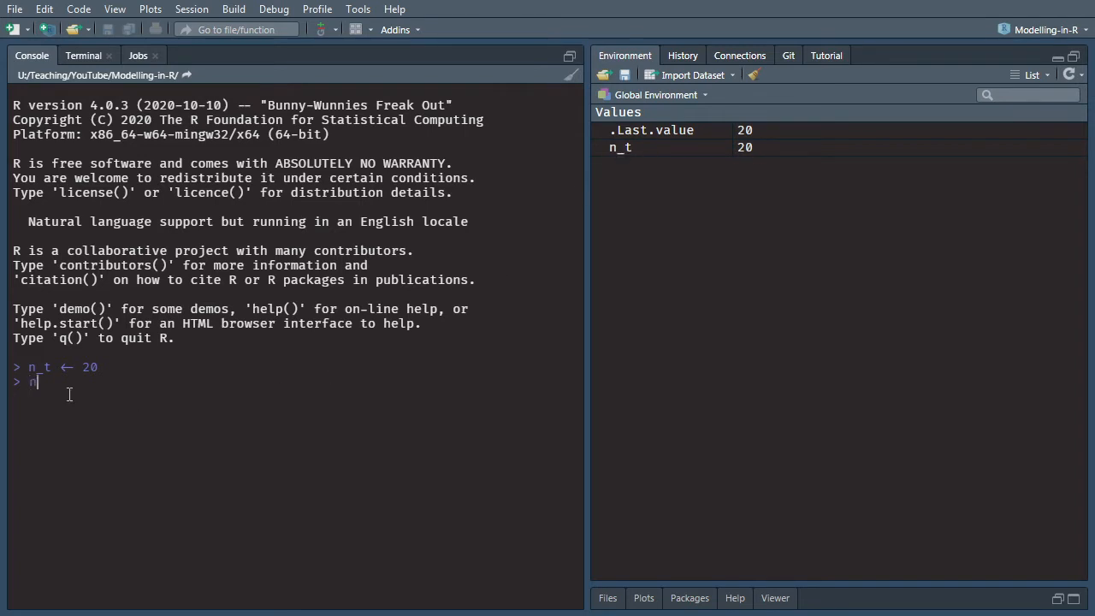
text(_s <-)
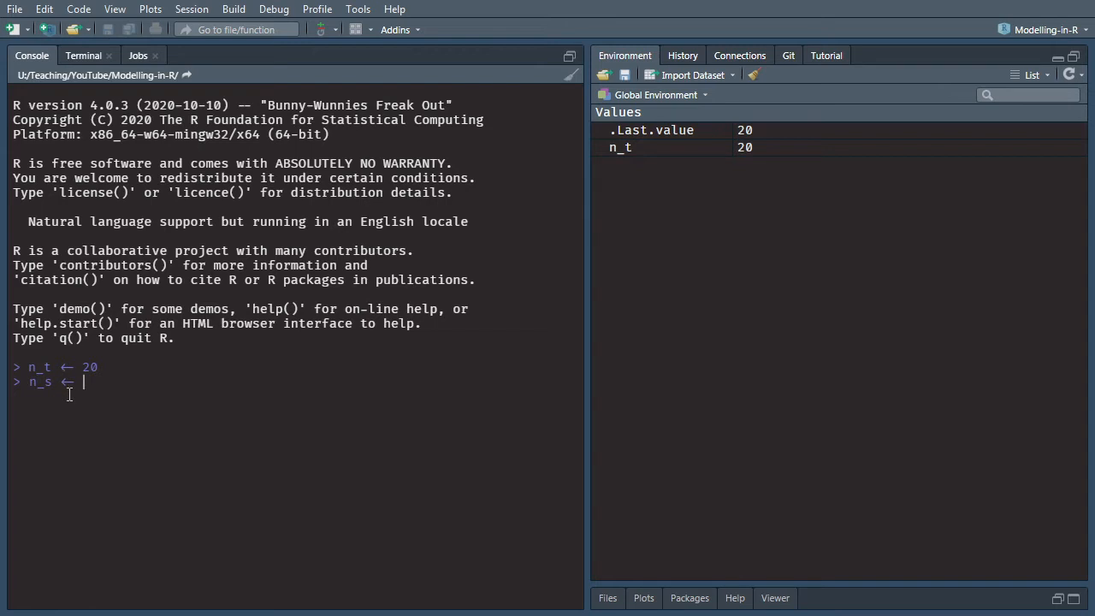
text(3)
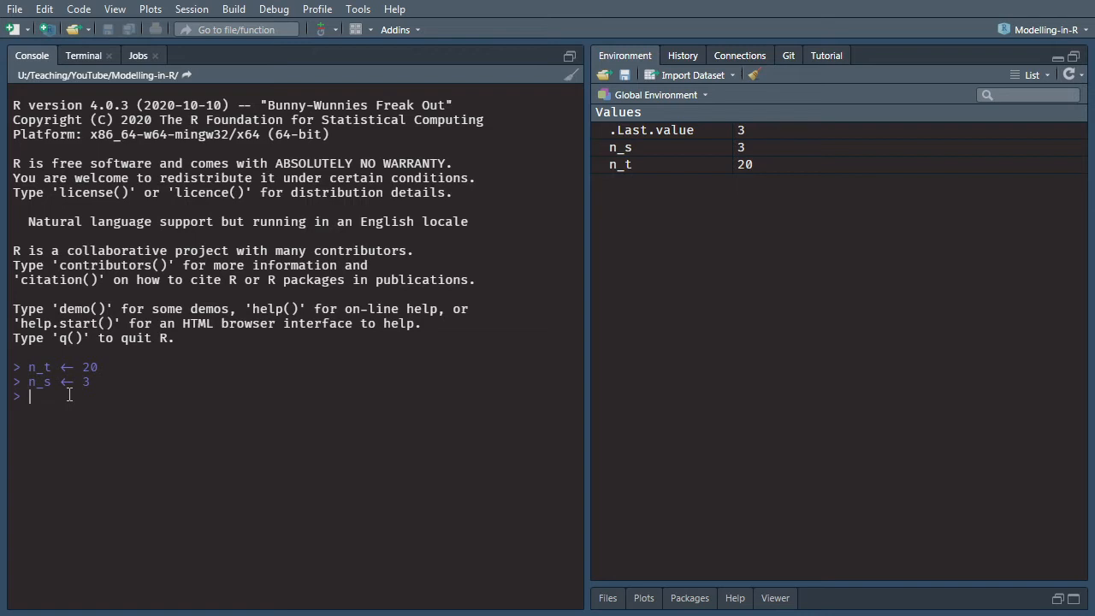
text(n_c <- 1000)
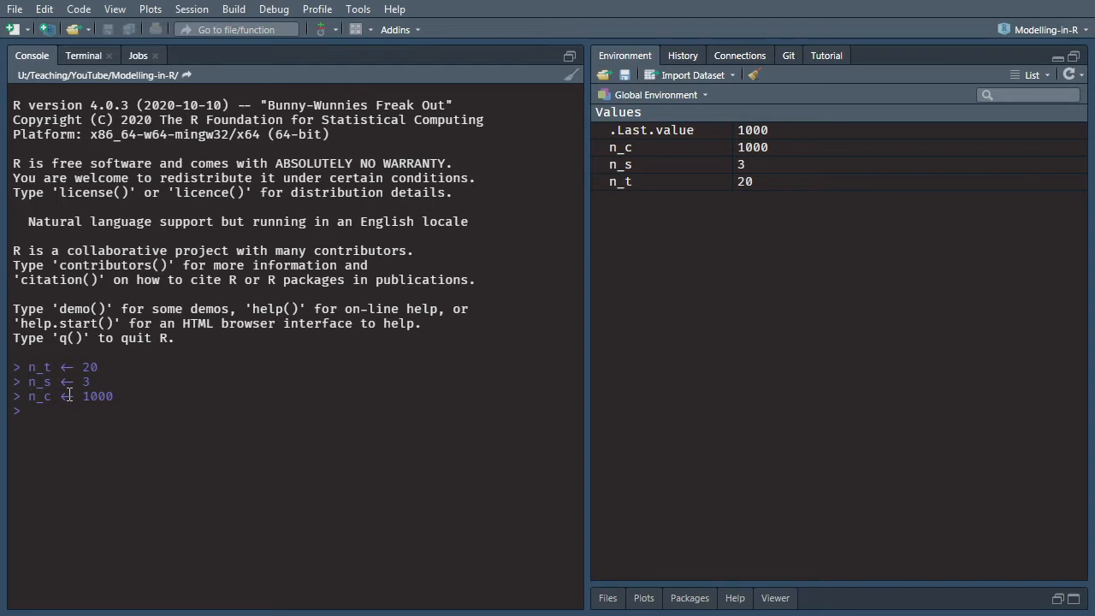
Enter v_state_names <- c("Rock", "Paper", "Scissors") in the console.
text(v_st)
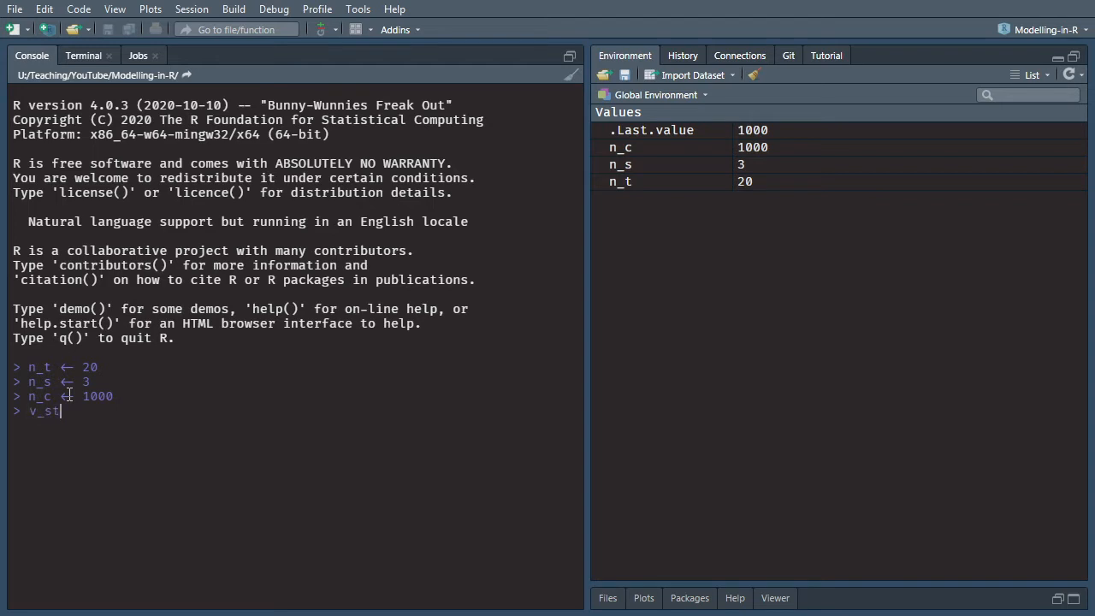
text(ate_names <-)
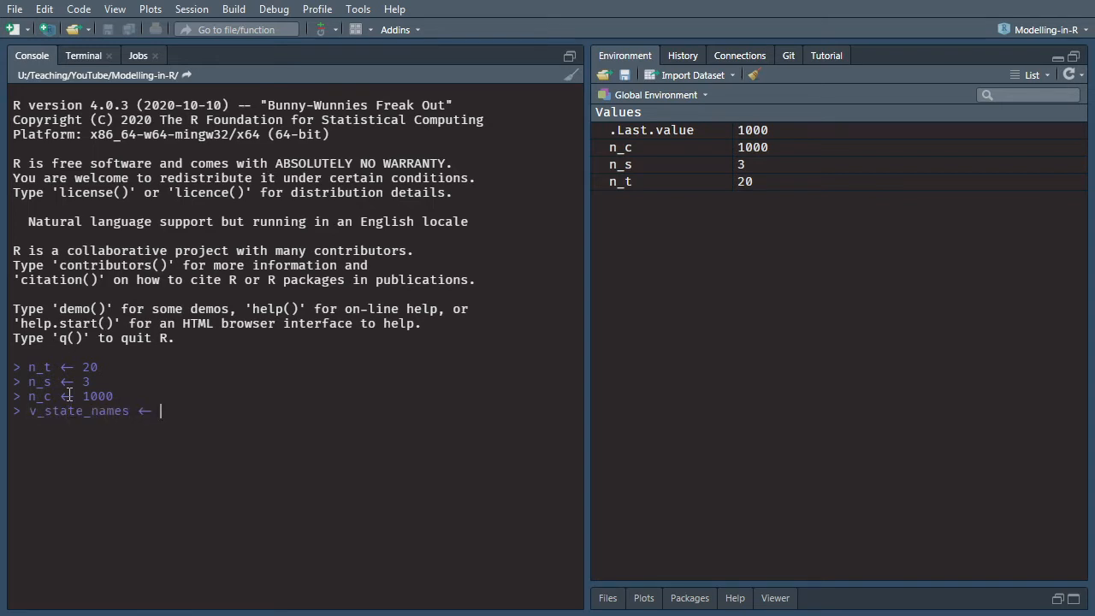
text(c("R")
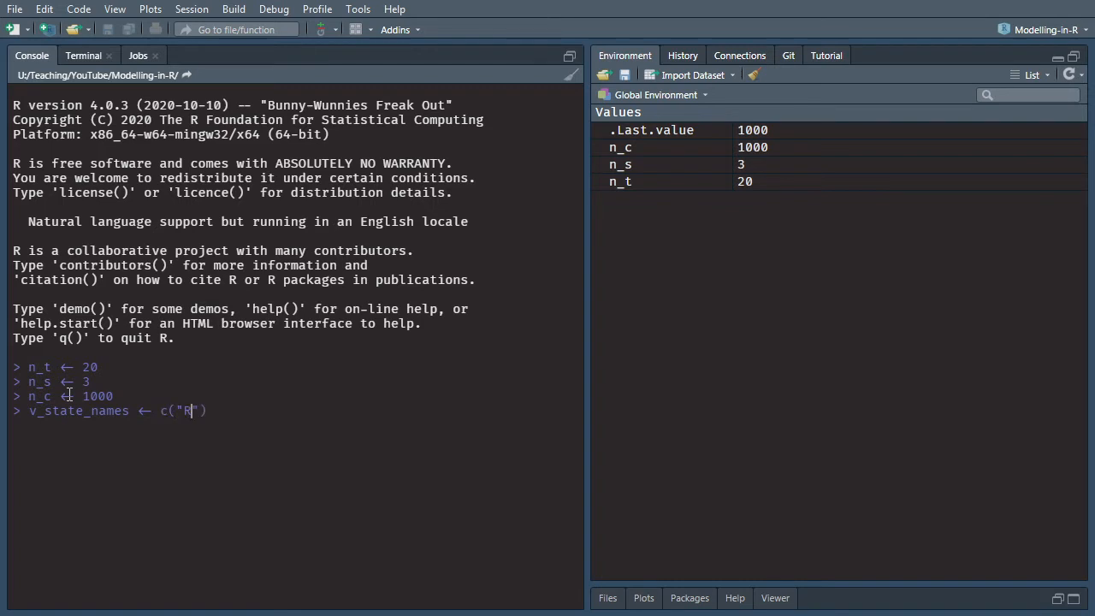
text(ock", "Pa)
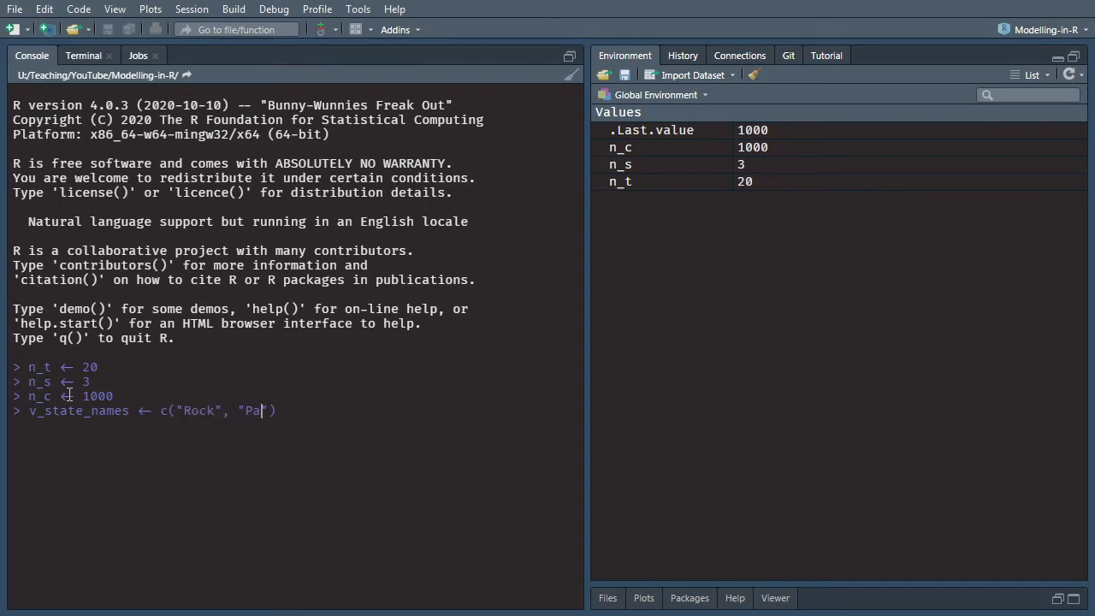
text(per", "Scissors)
text(m_P <-)
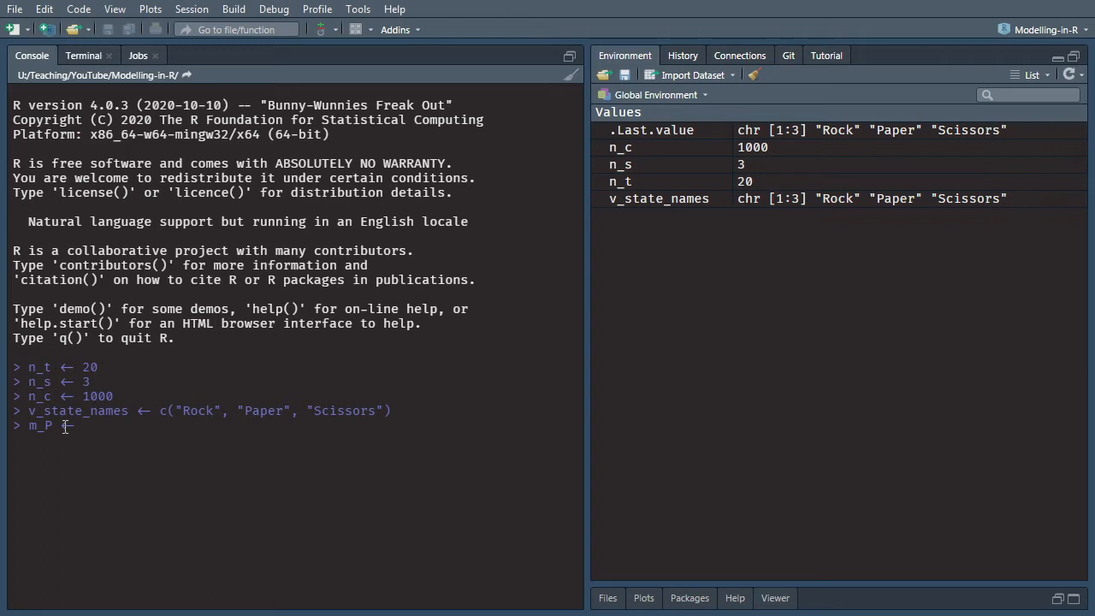
Type the m_P matrix with nine probabilities (0.205…0.333) and byrow = TRUE, unrun.
text(matrix)
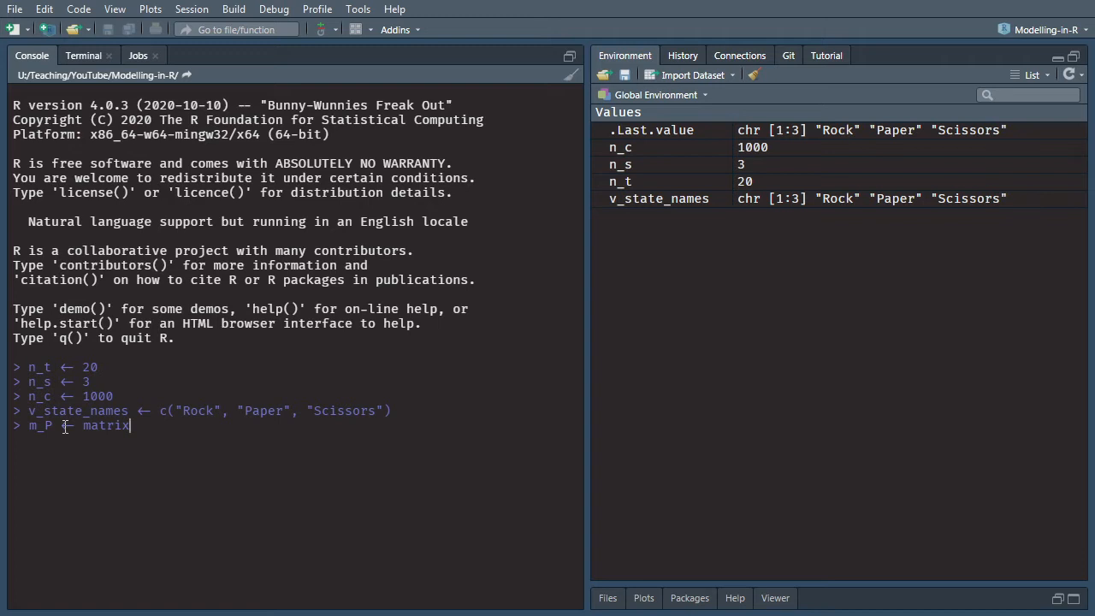
text(()
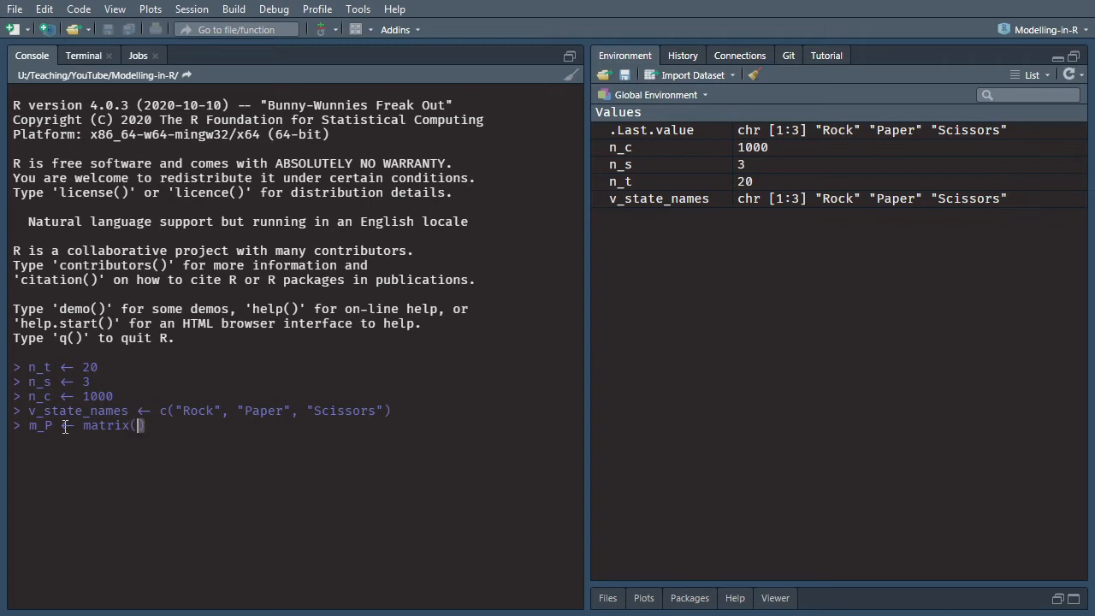
text(c()
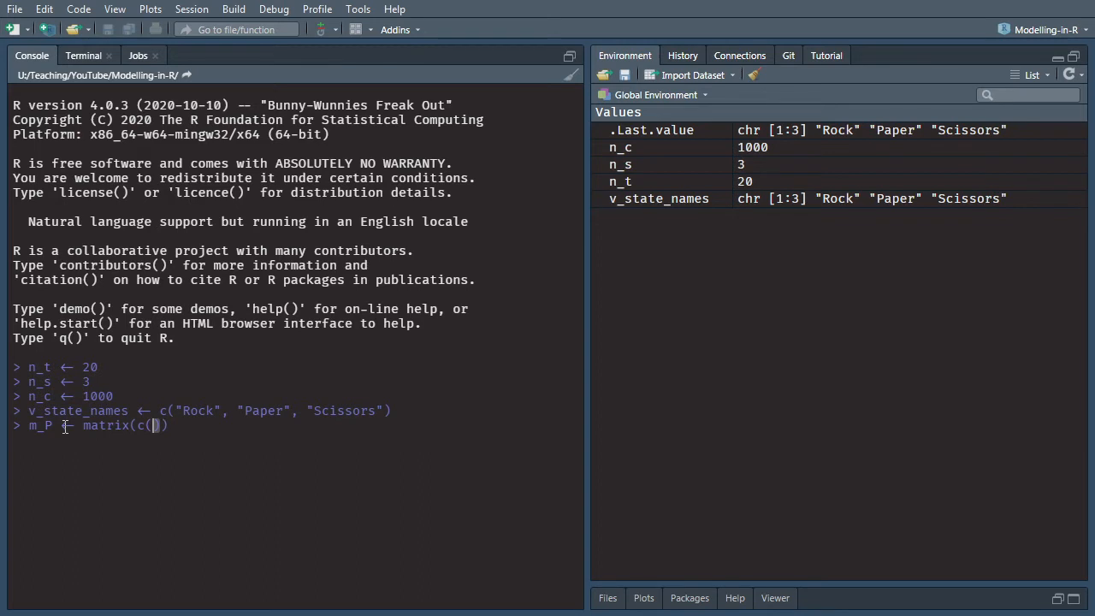
text(0.20)
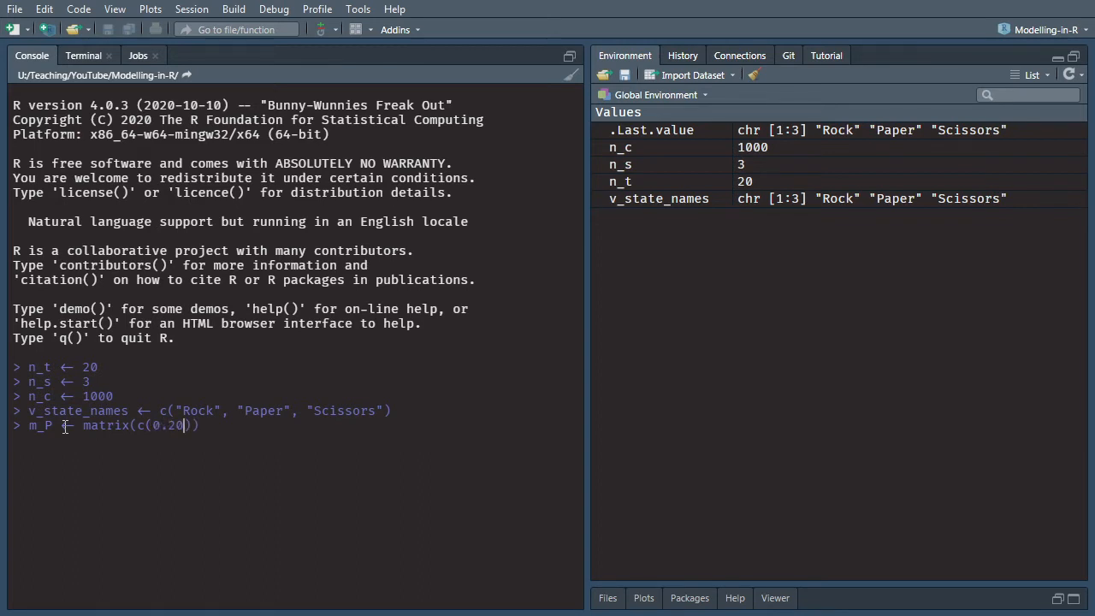
text(5, 0.410, 0.385)
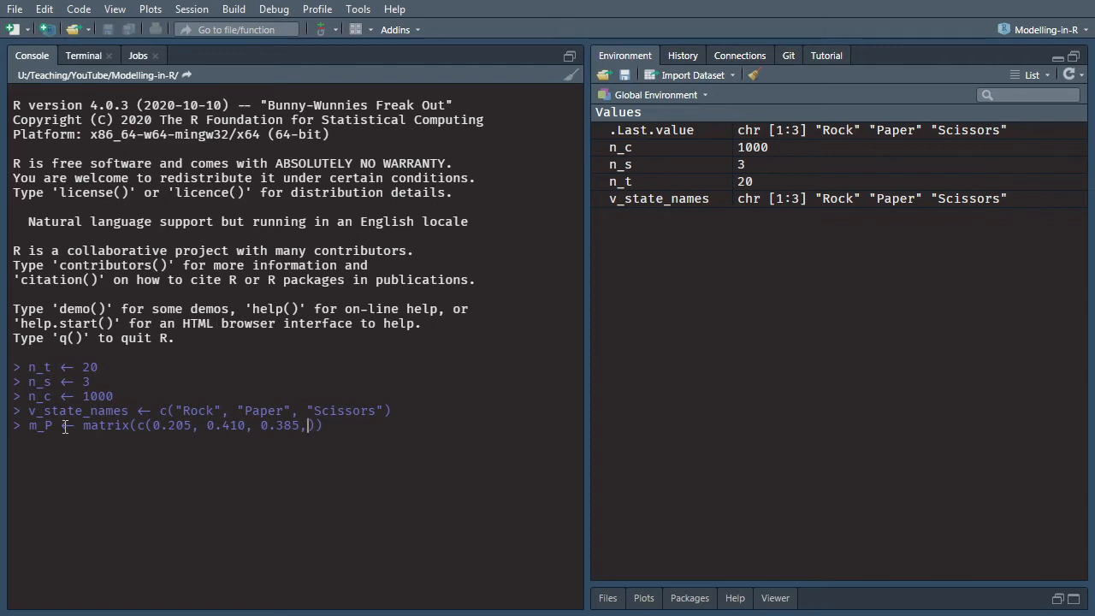
text(, byrow = TR)
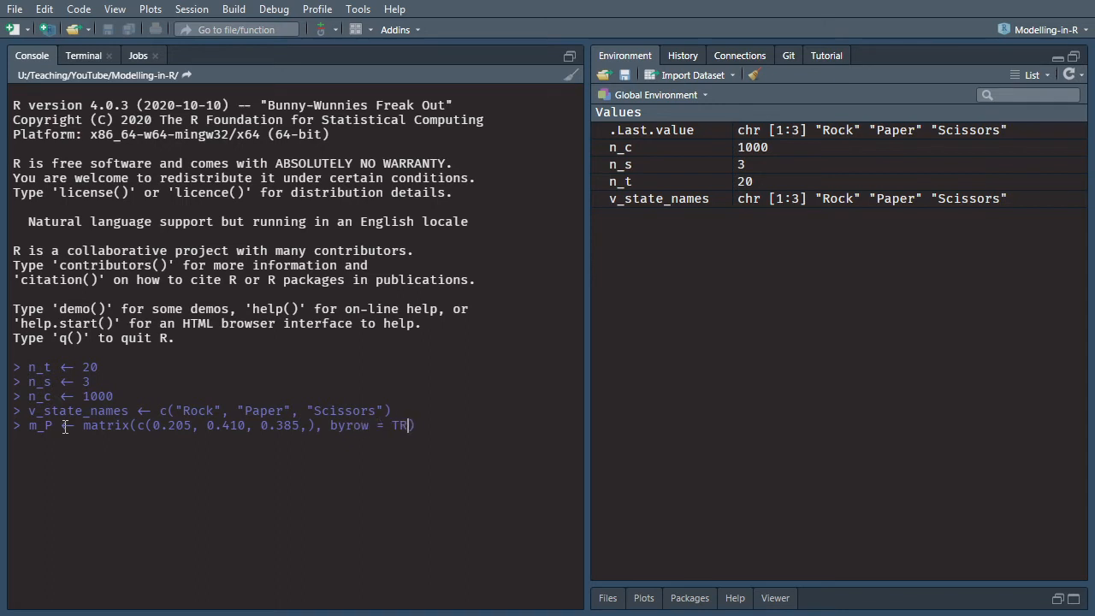
text(UE,)
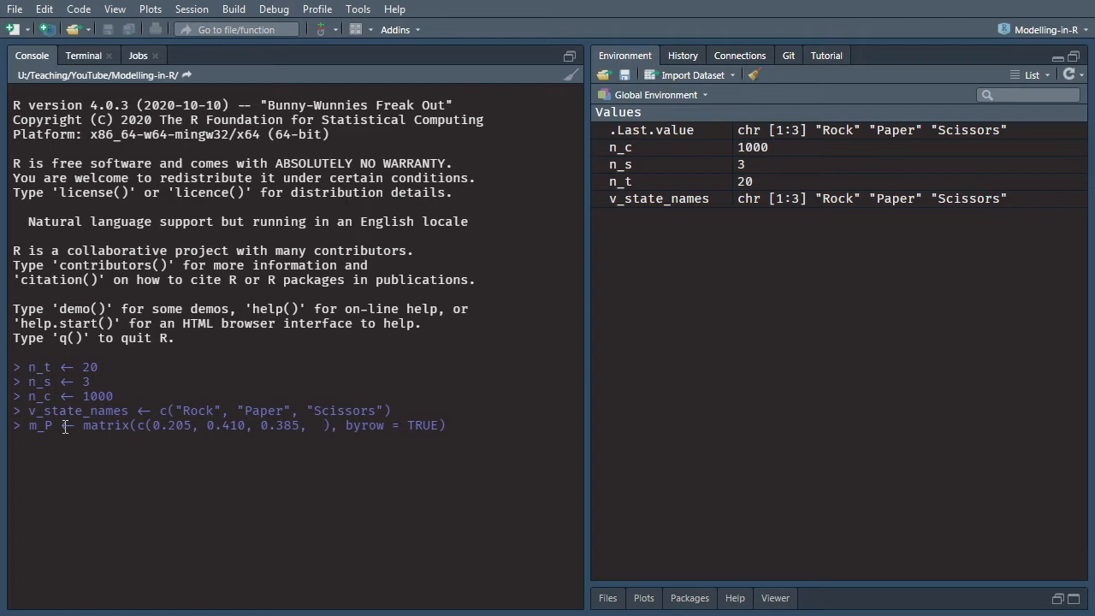
text(0.633,)
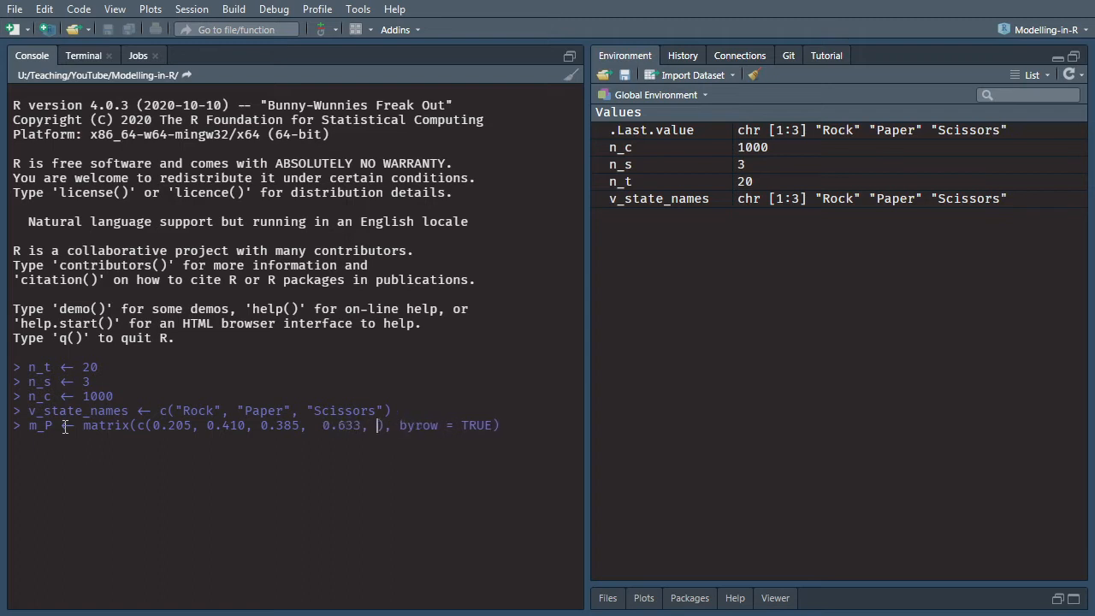
text(0.200, 0.167,  0.400, 0.267, 0.3)
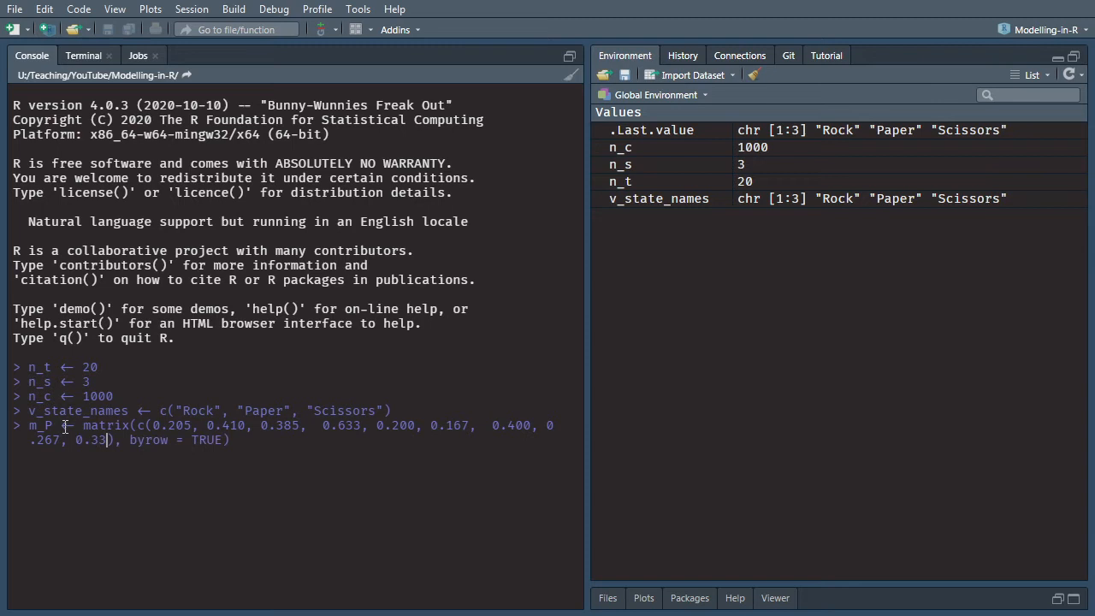
text(3)
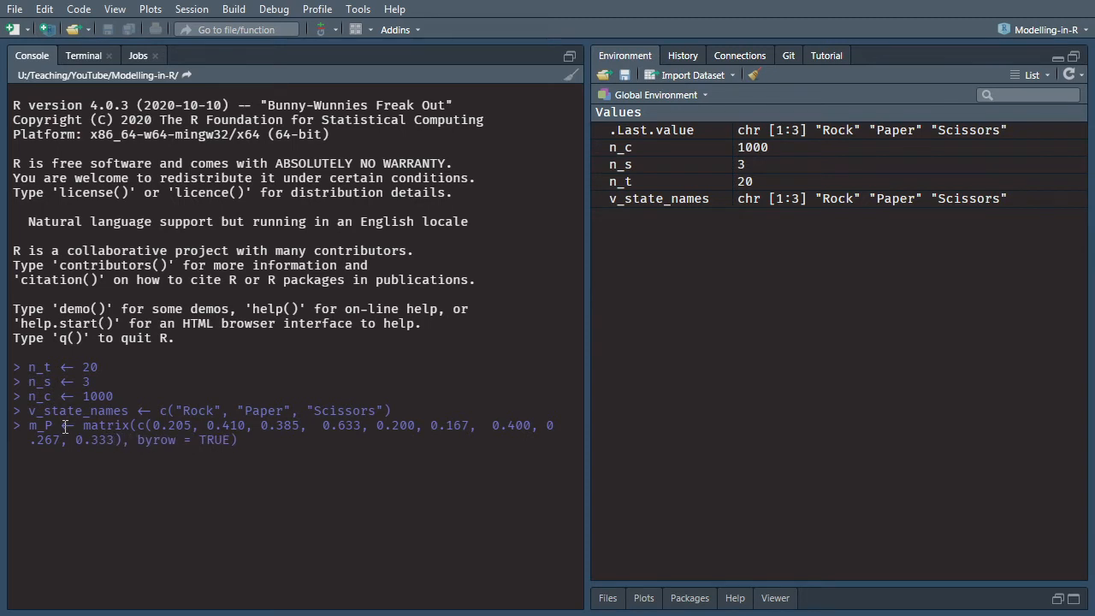
Give m_P nrow/ncol 3 with from/to state-name dimnames, then check rowSums(m_P).
text(nrow =)
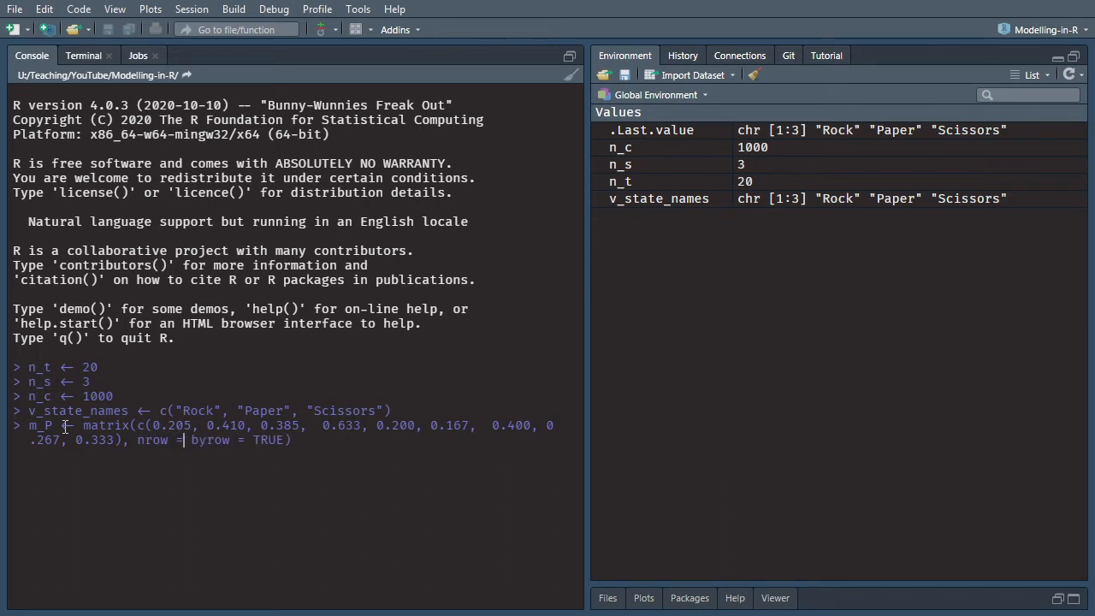
text(3, ncol = 3)
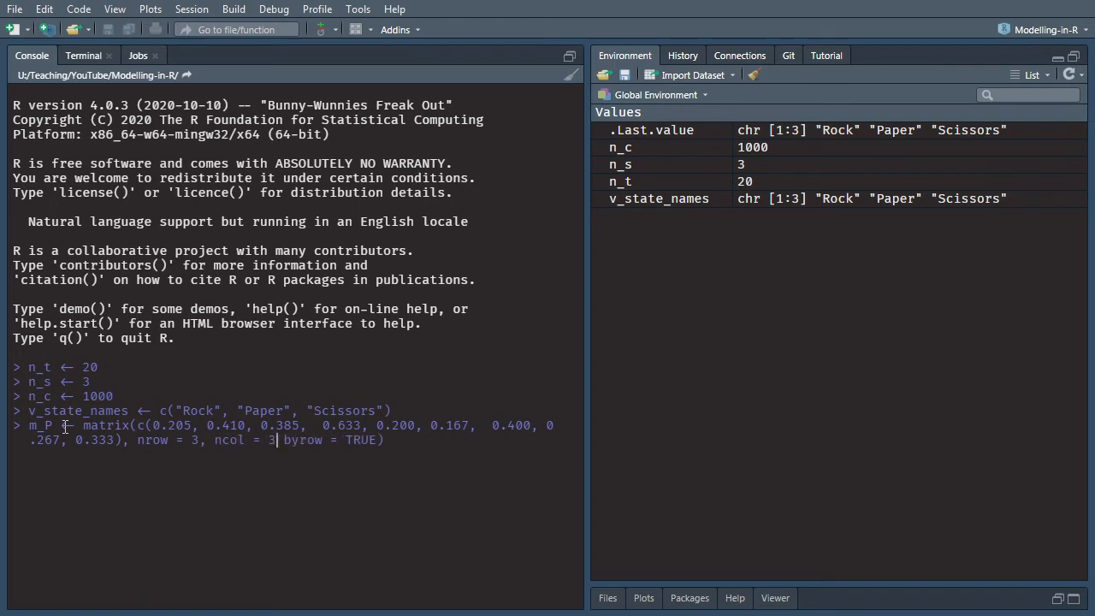
text(,)
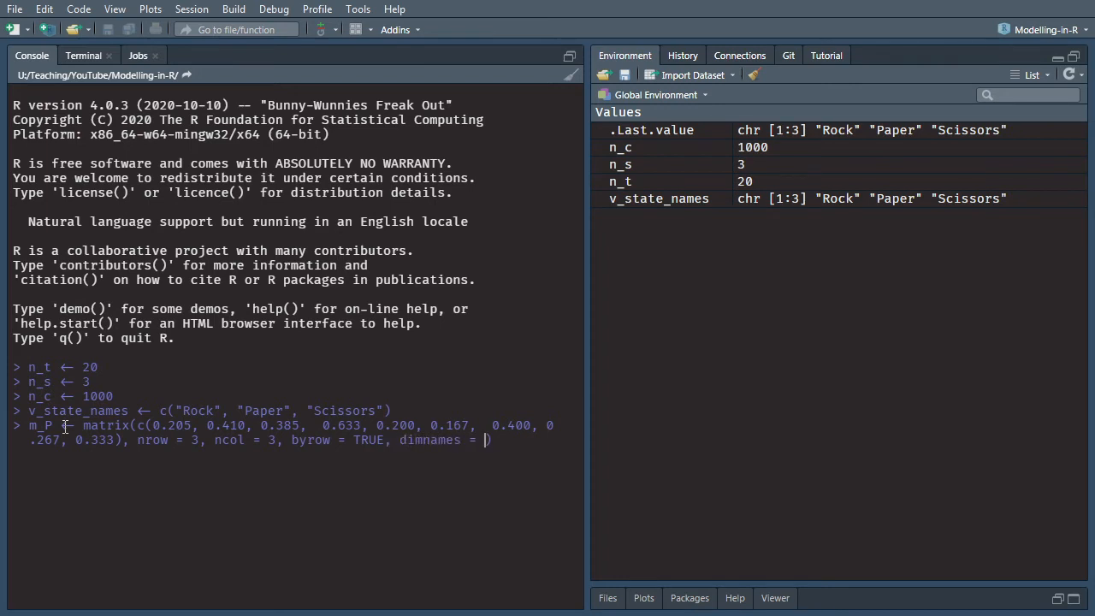
text(list(from =)
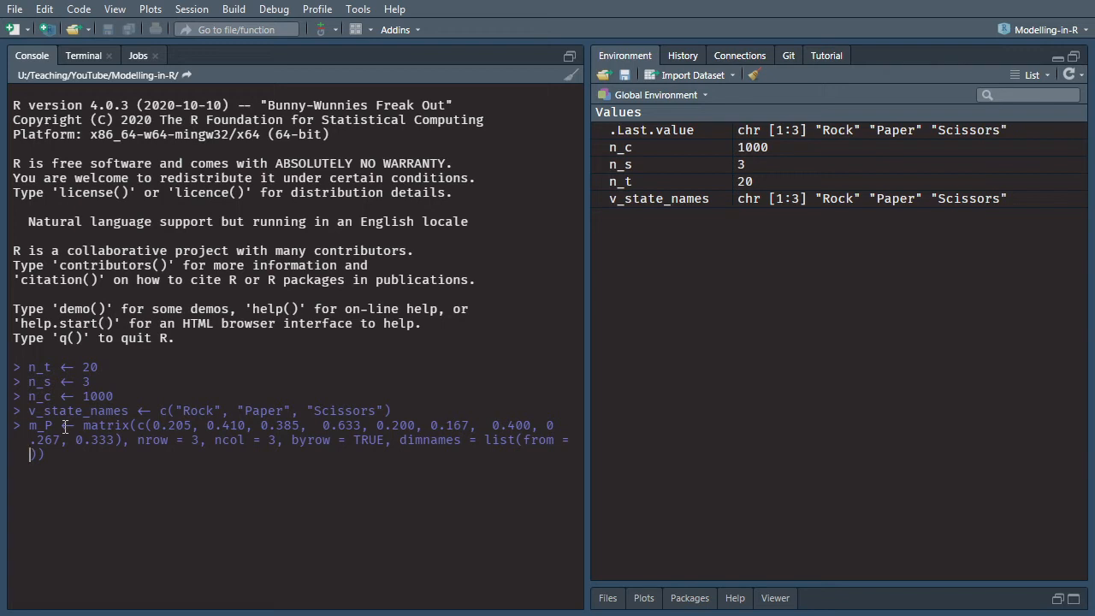
text(v_state_names, to =)
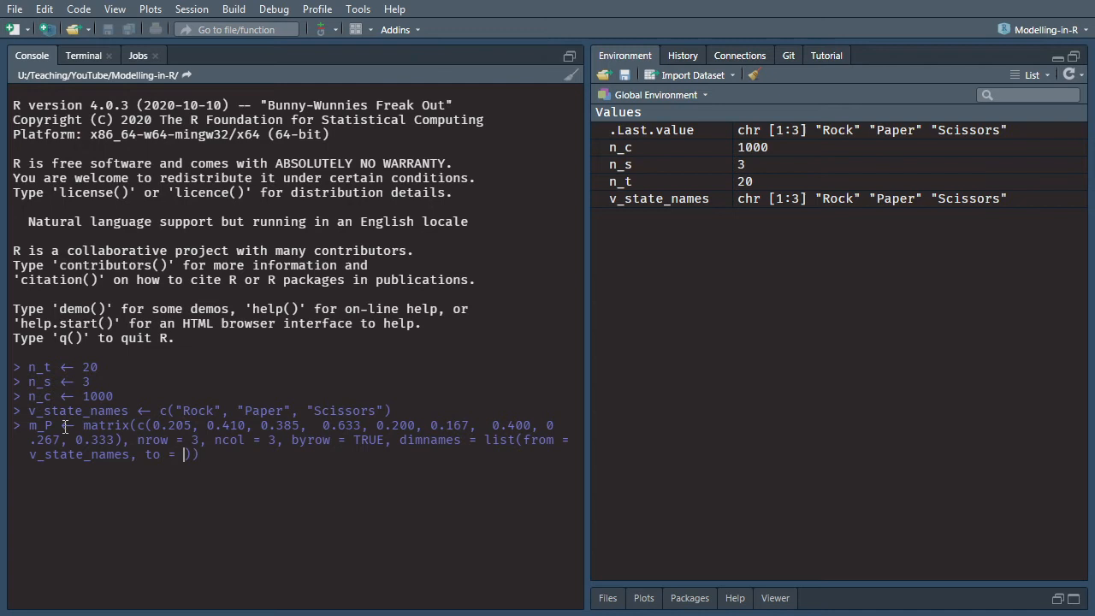
text(v_)
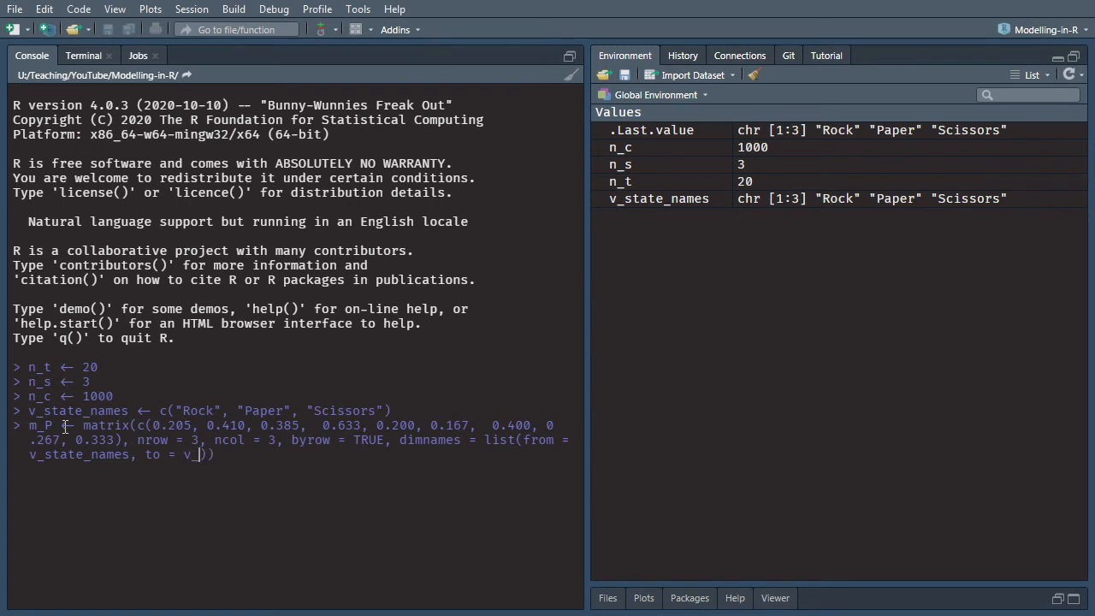
text(state_names)
text(m_P)
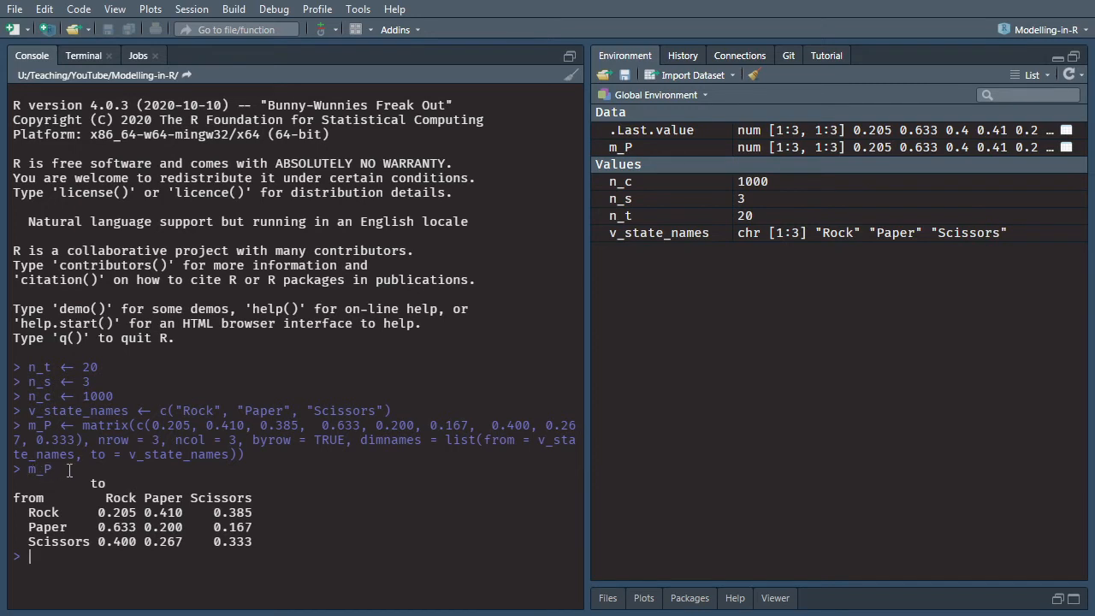
mouse_move(62, 530)
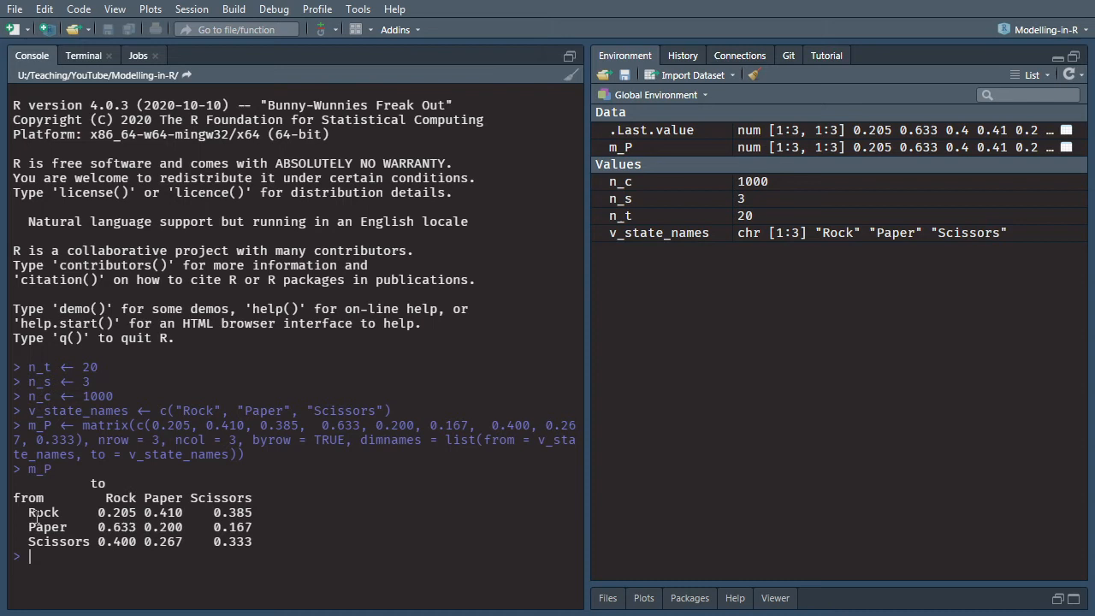
mouse_move(104, 498)
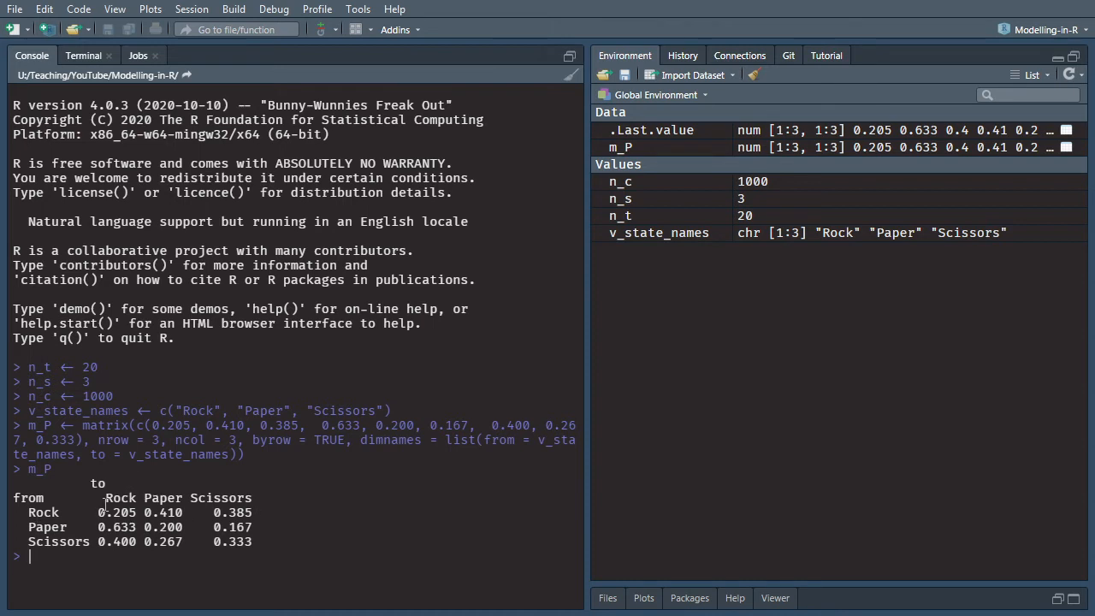
mouse_move(233, 481)
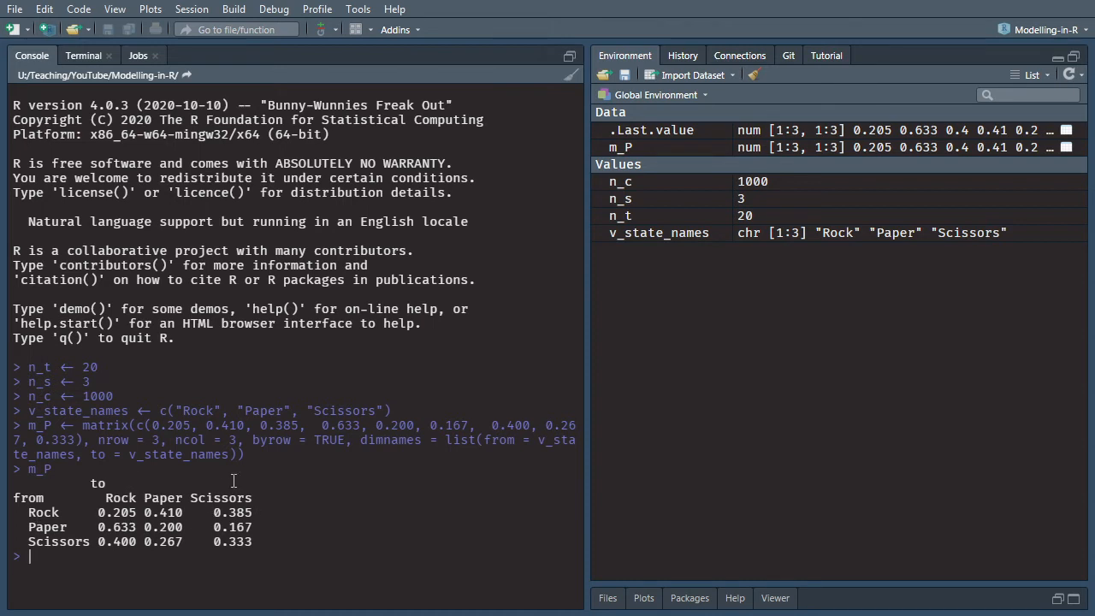
text(rowSums)
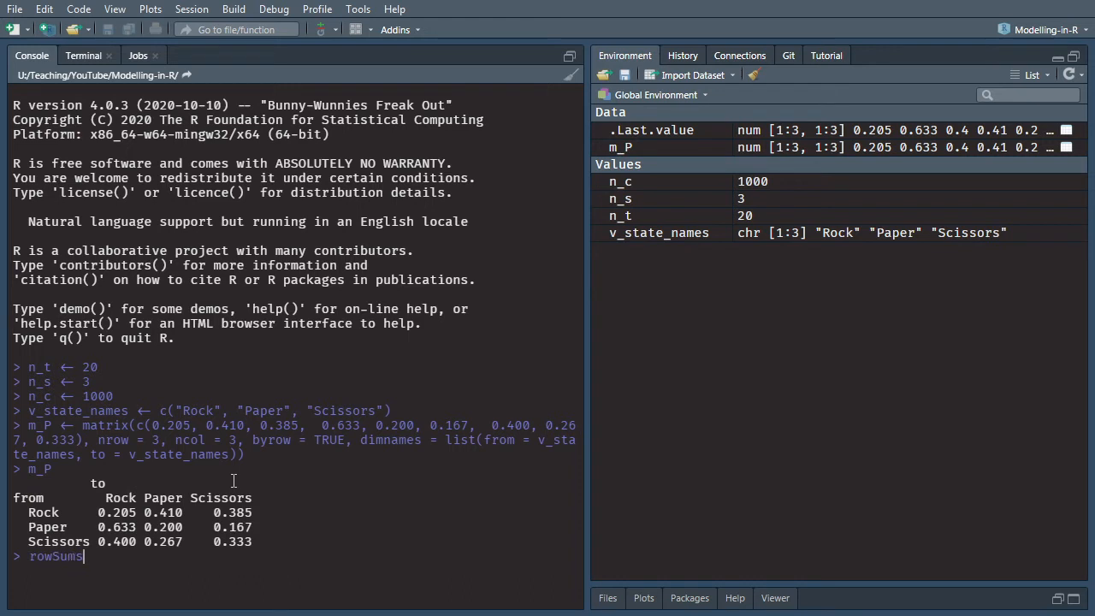
text((m_P)
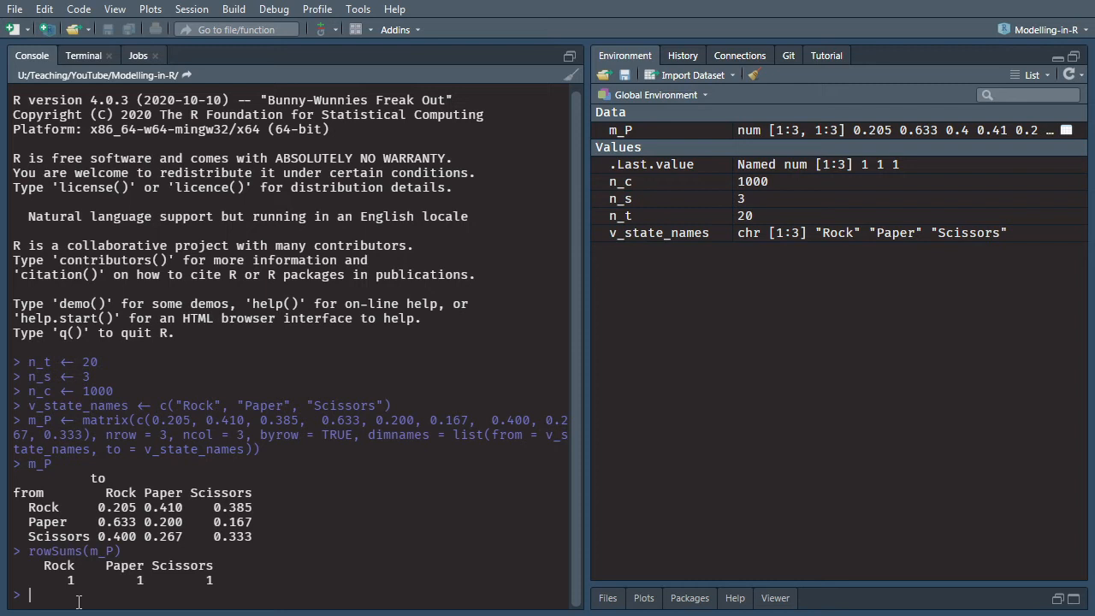
Build state_membership as an NA_real_ array of n_t by n_s with cycle and state dimnames.
text(state_mm)
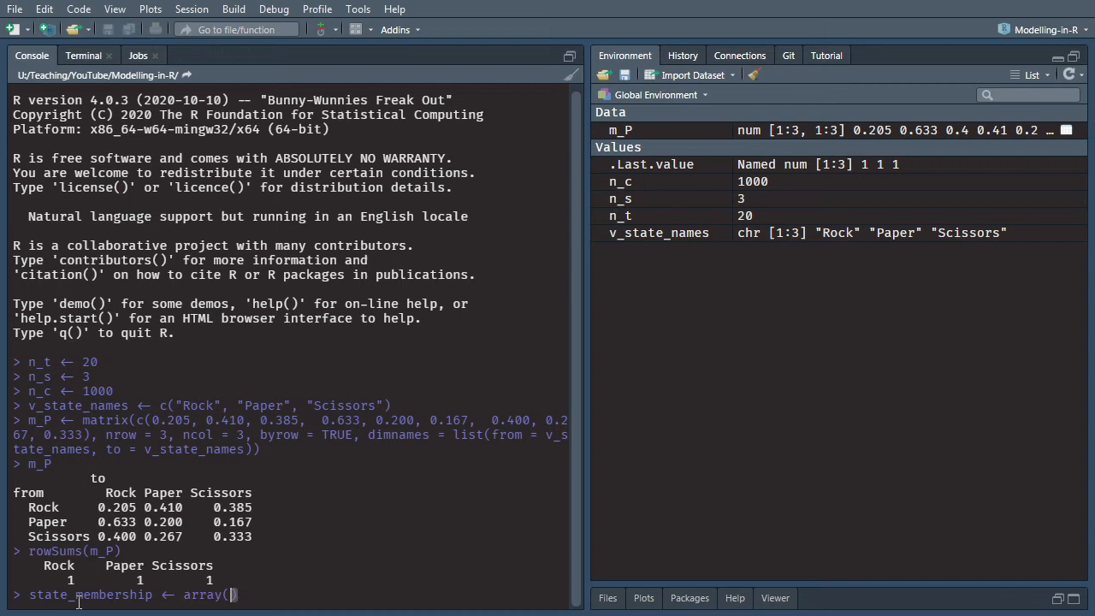
text(NA_real_)
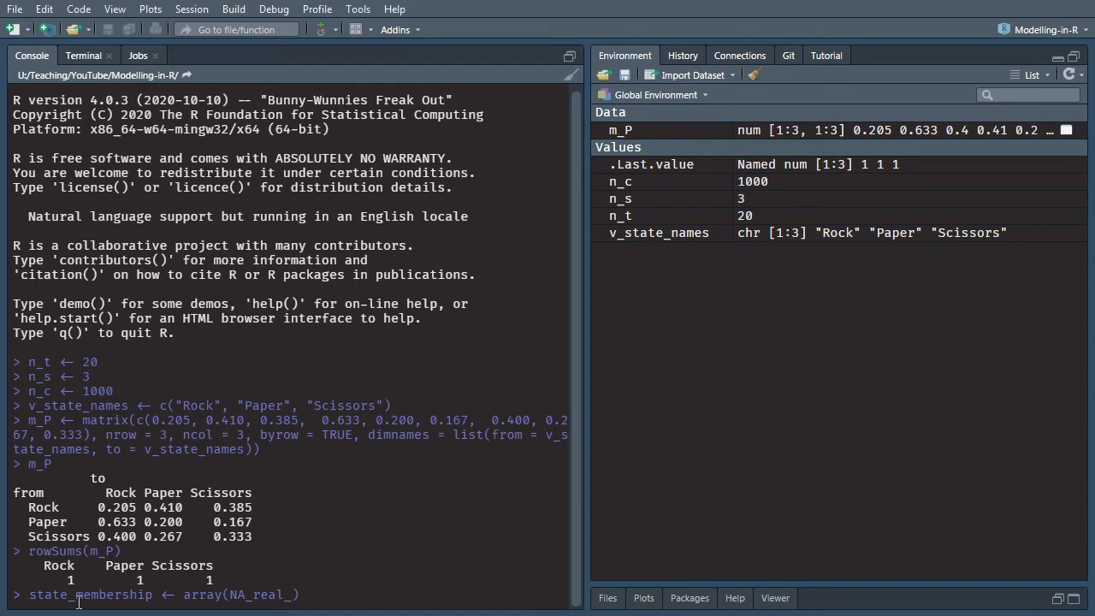
text(, dim = c()
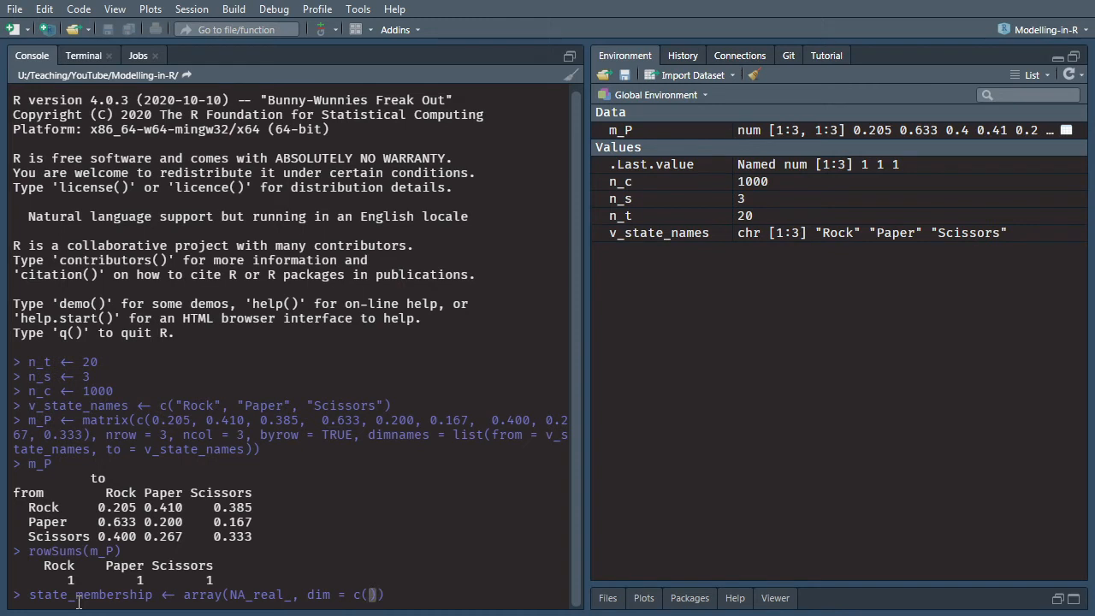
text(n_t)
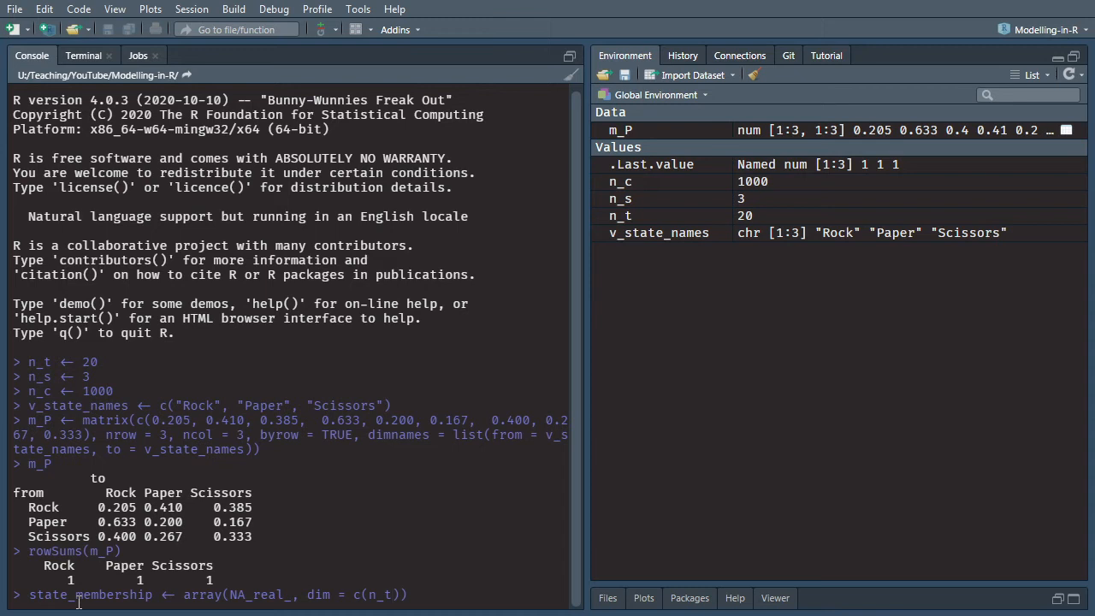
text(, n_s)
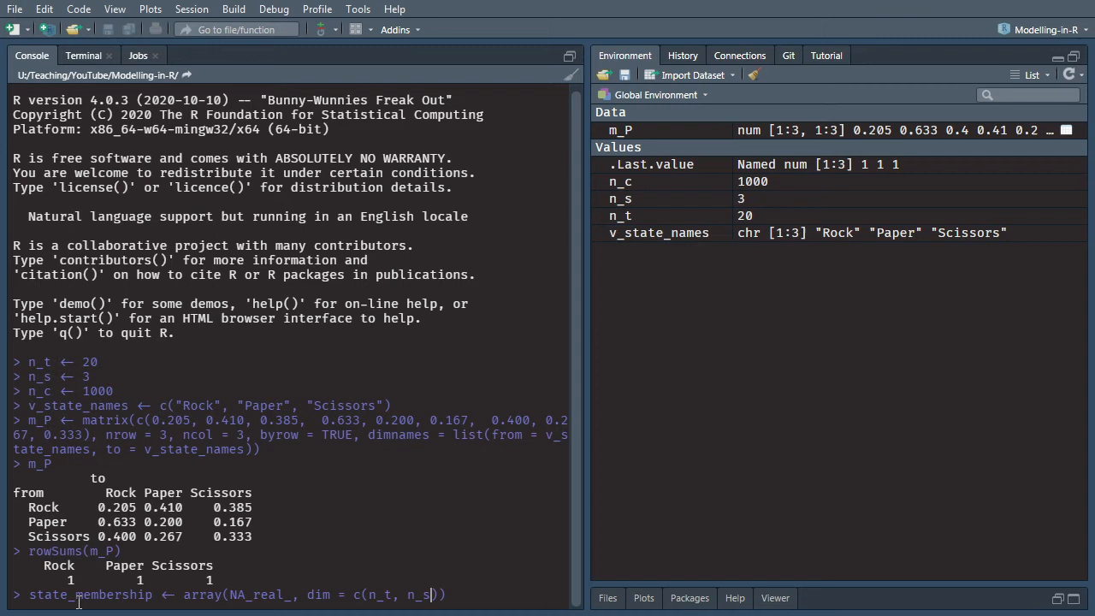
text(,)
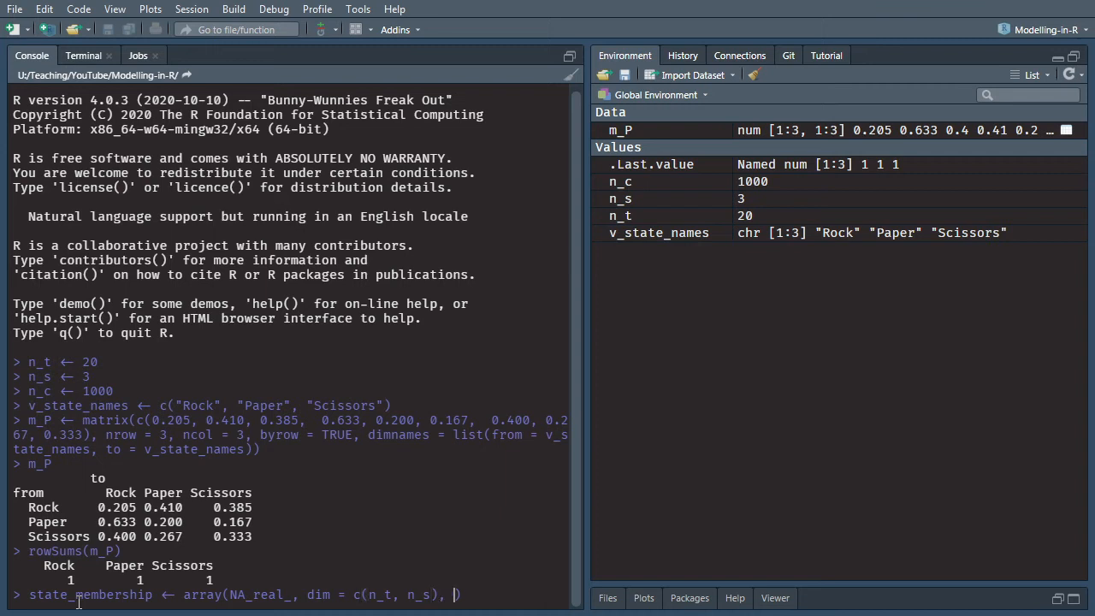
text(dimnames =)
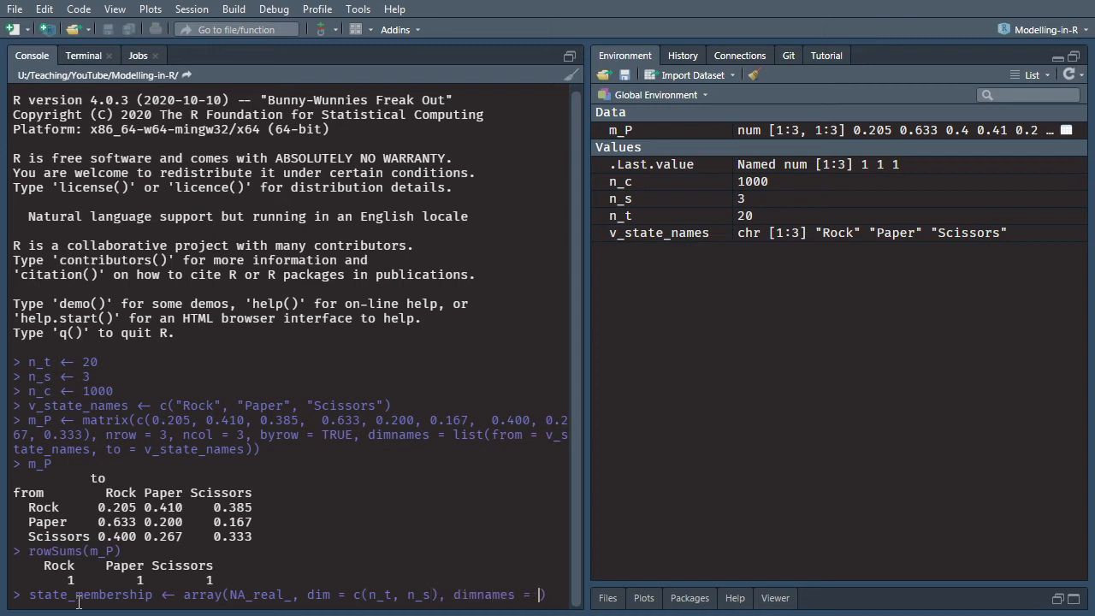
text(list()
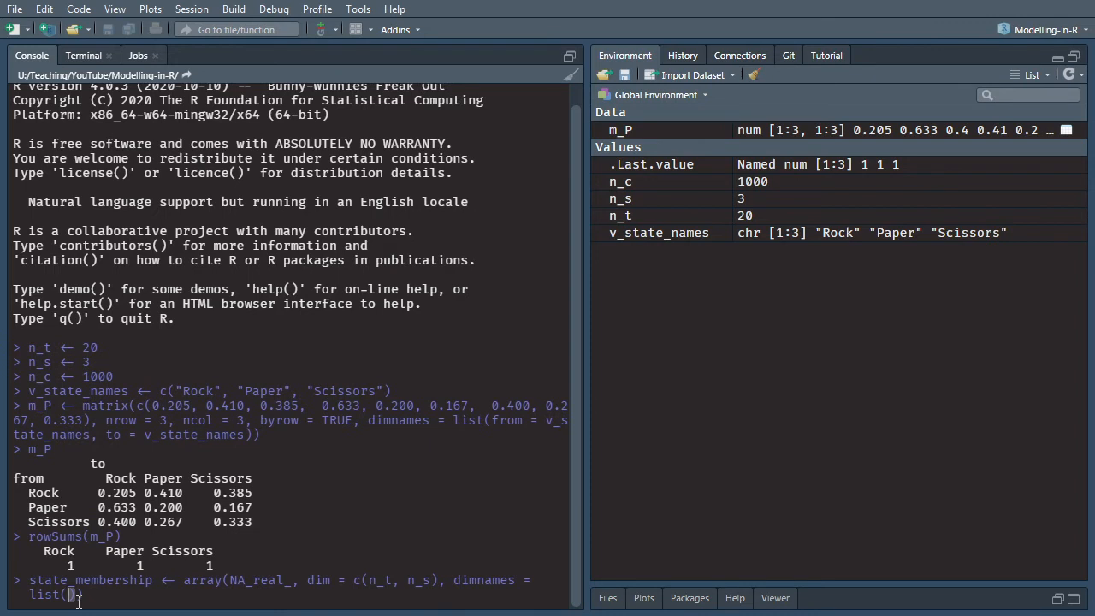
text(cycle)
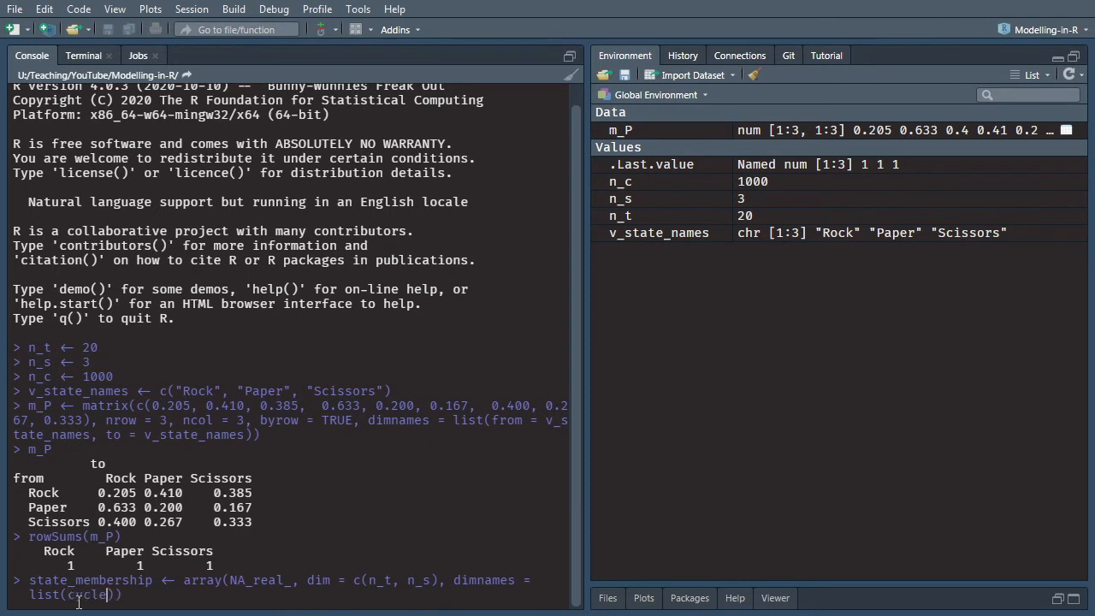
text(= 1:n_t,)
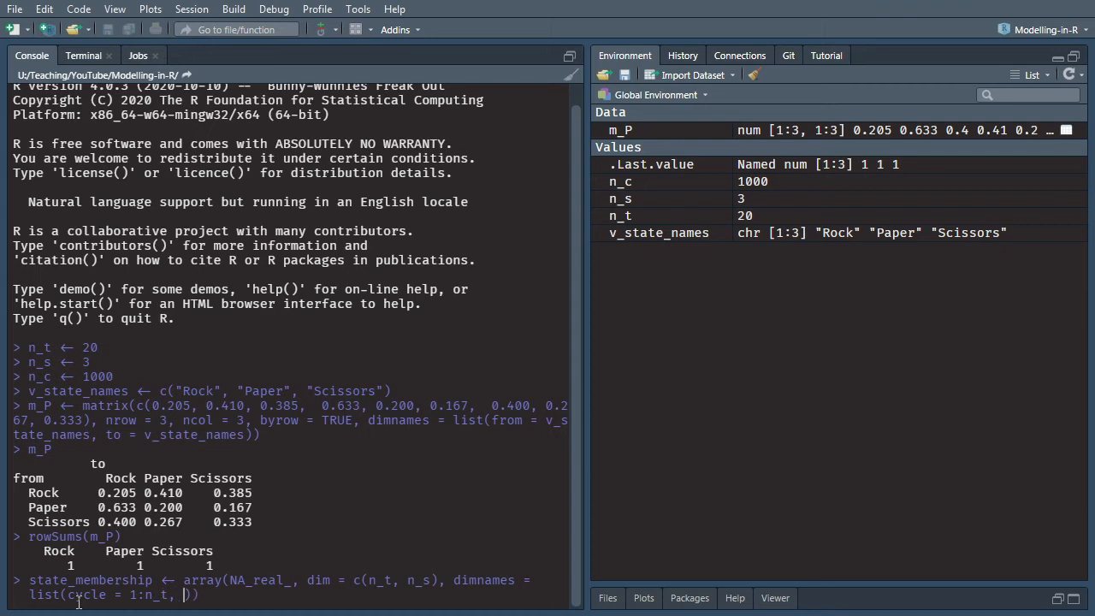
text(state = v)
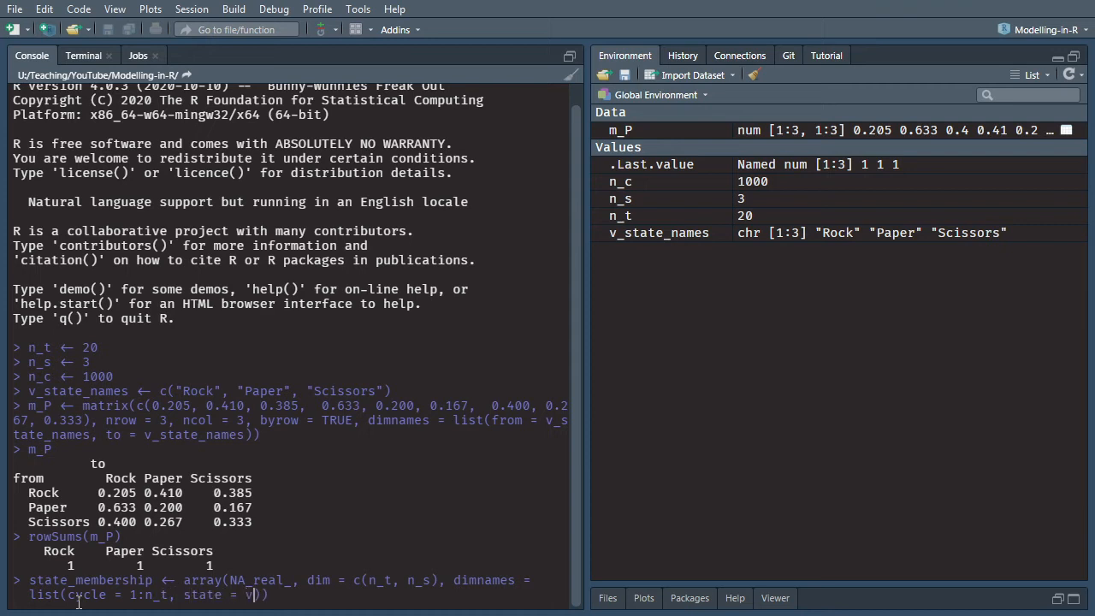
text(_state_names)
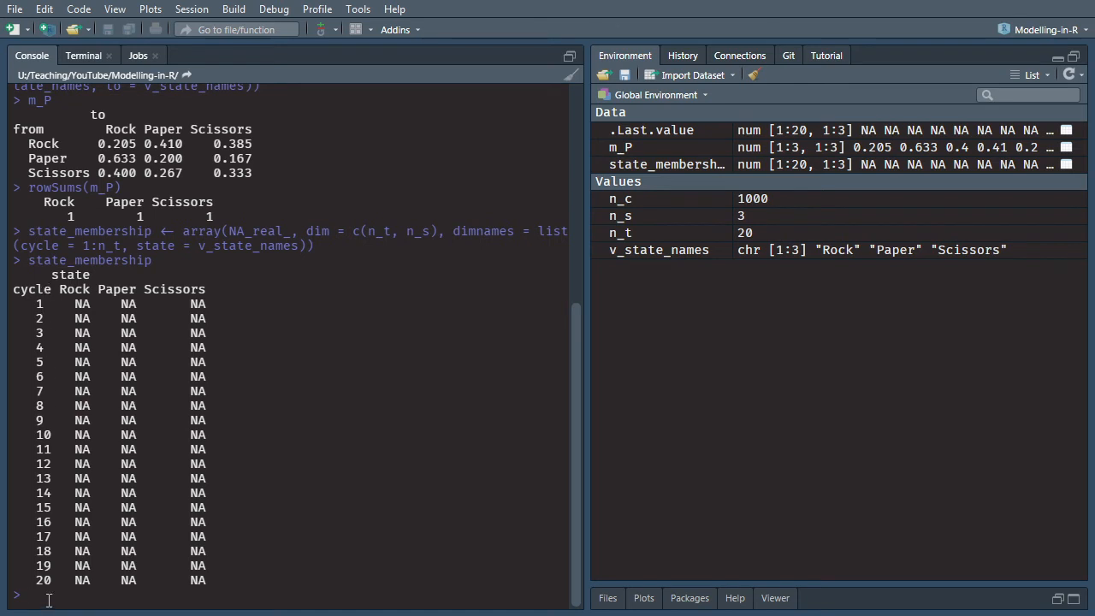
mouse_move(80, 289)
text(View()
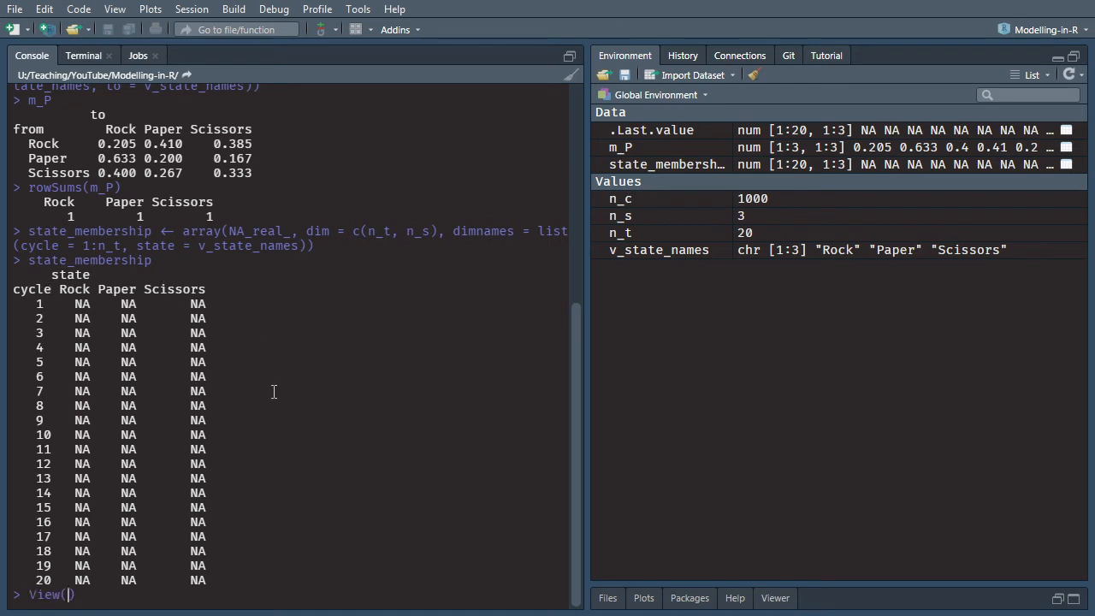
text(state_membership)
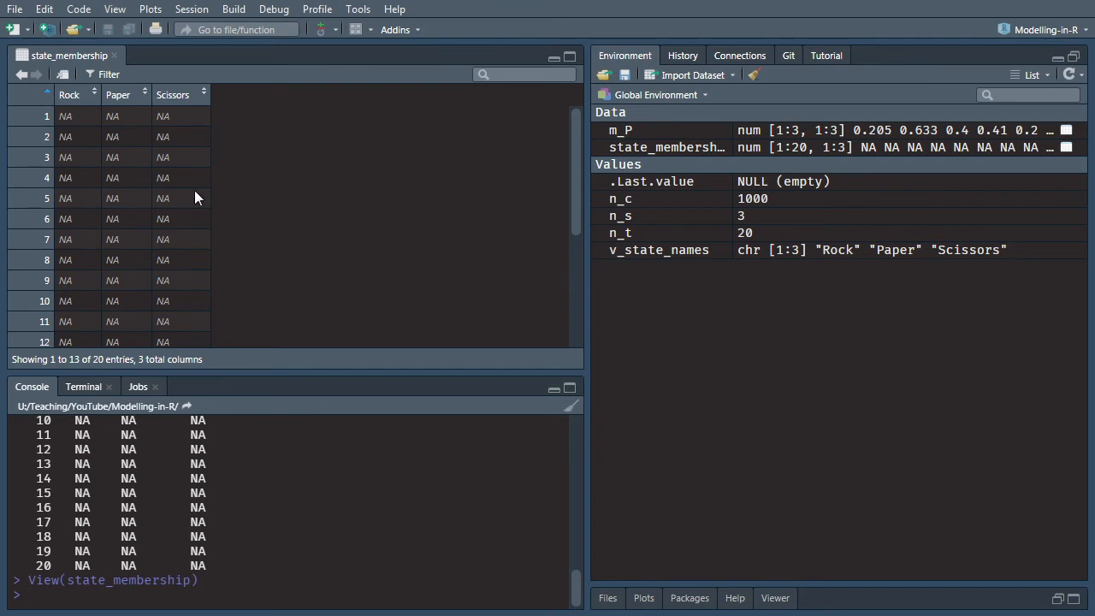
scroll(down, 3)
text(View(m_P))
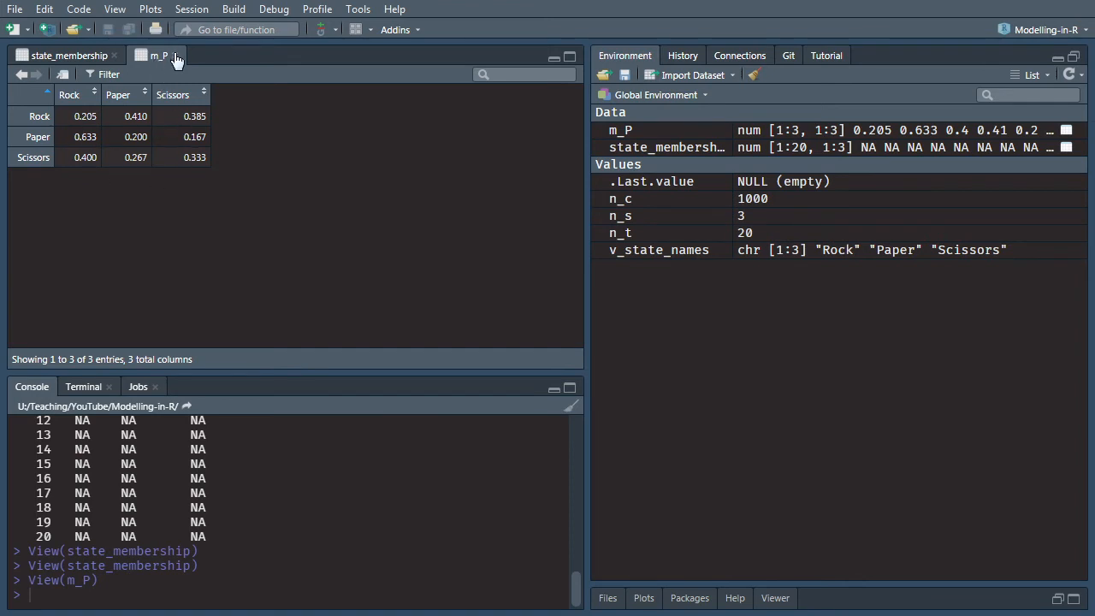
click(176, 55)
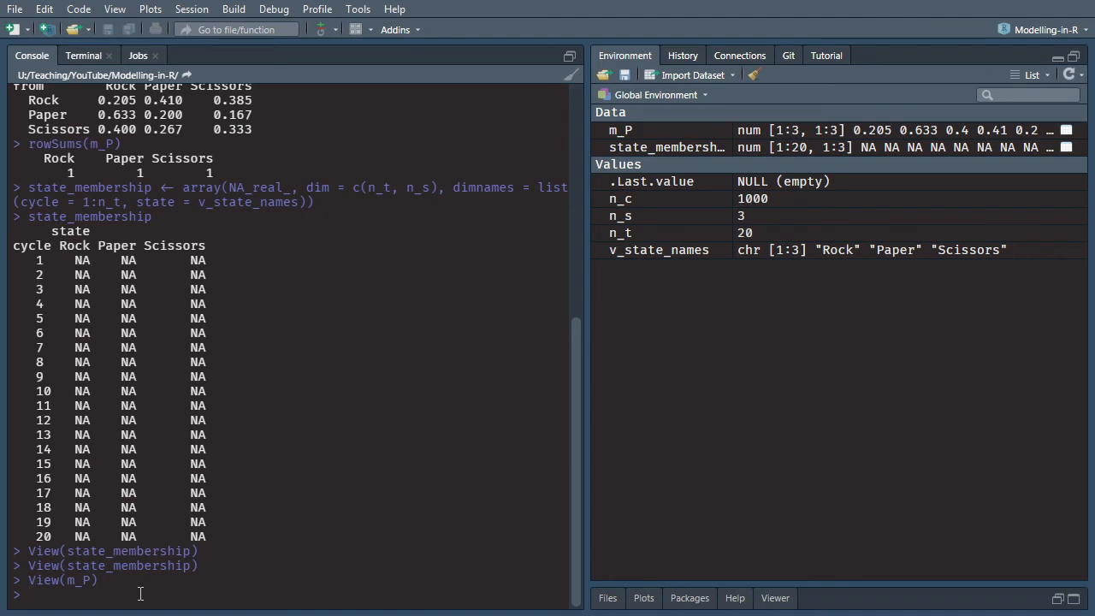
Set state_membership[1, ] to c(n_c, 0, 0).
text(state_membership)
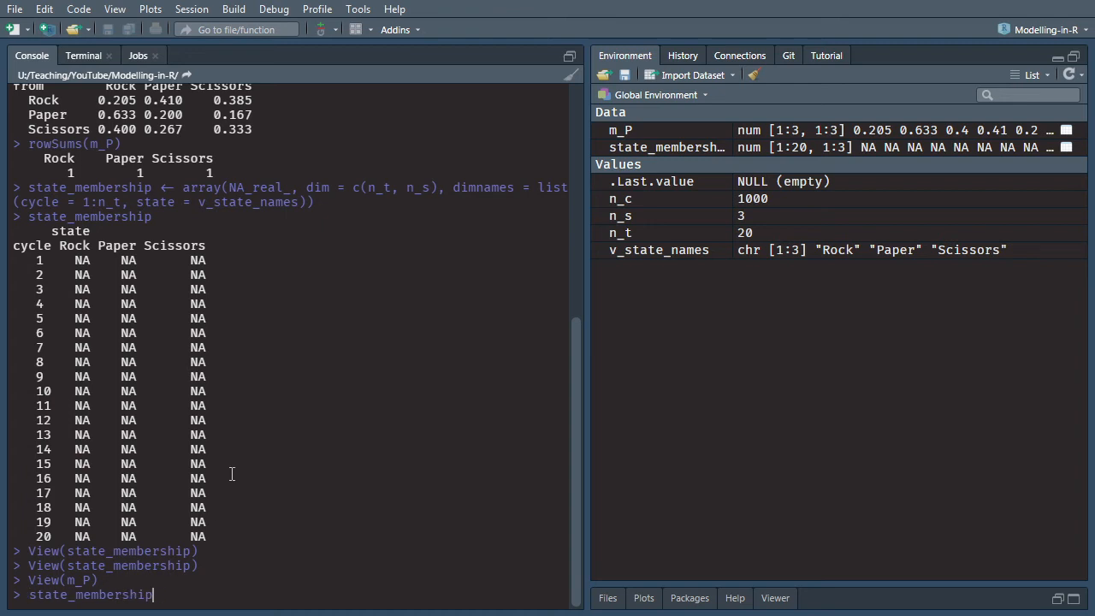
text([1, ])
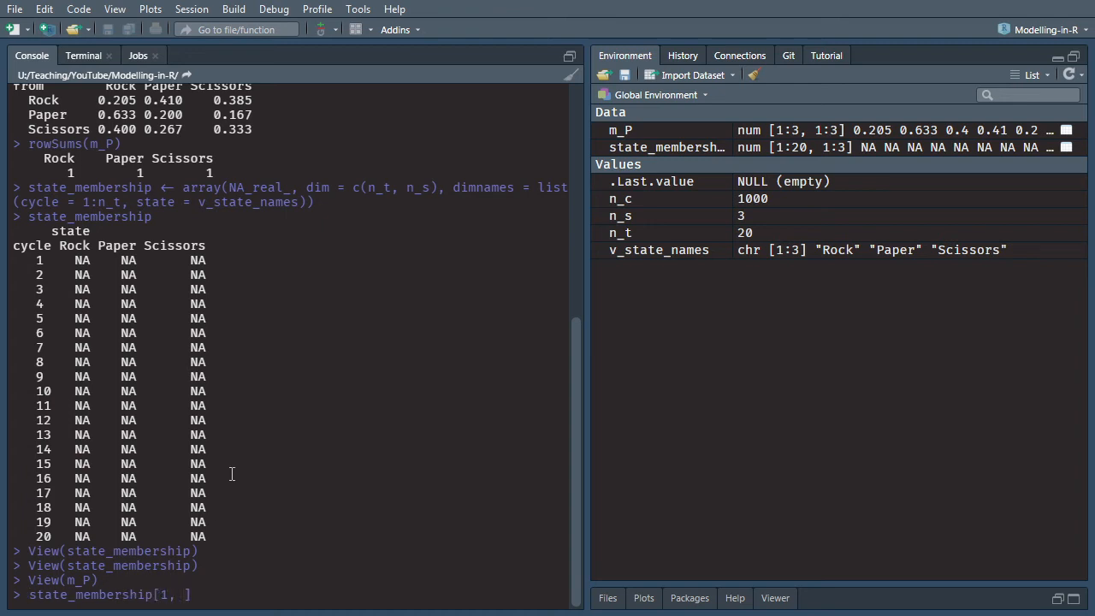
text(<- c()
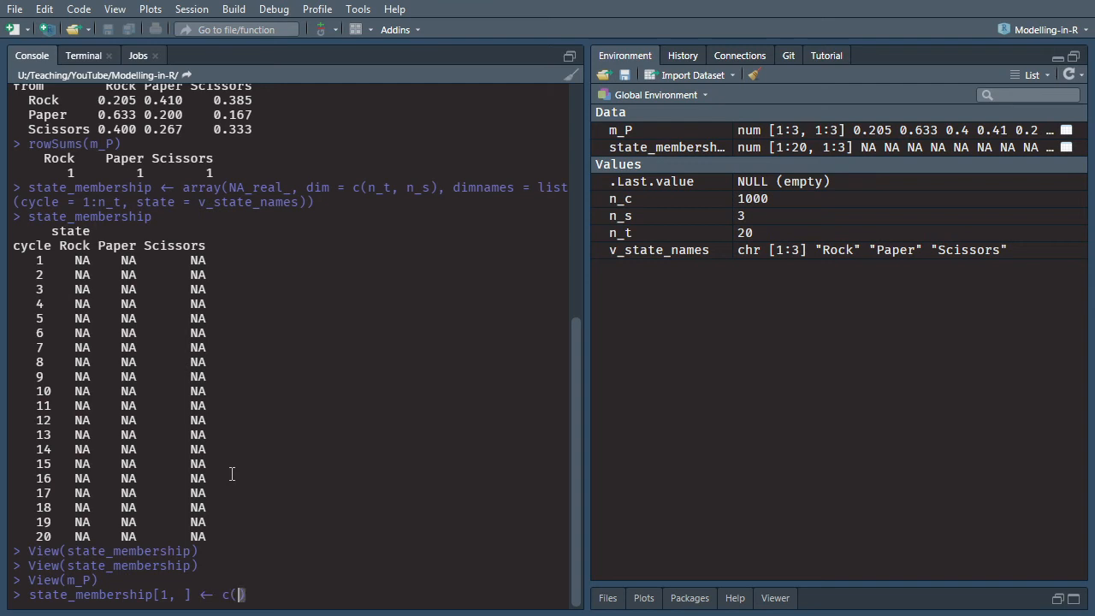
text(n_c,)
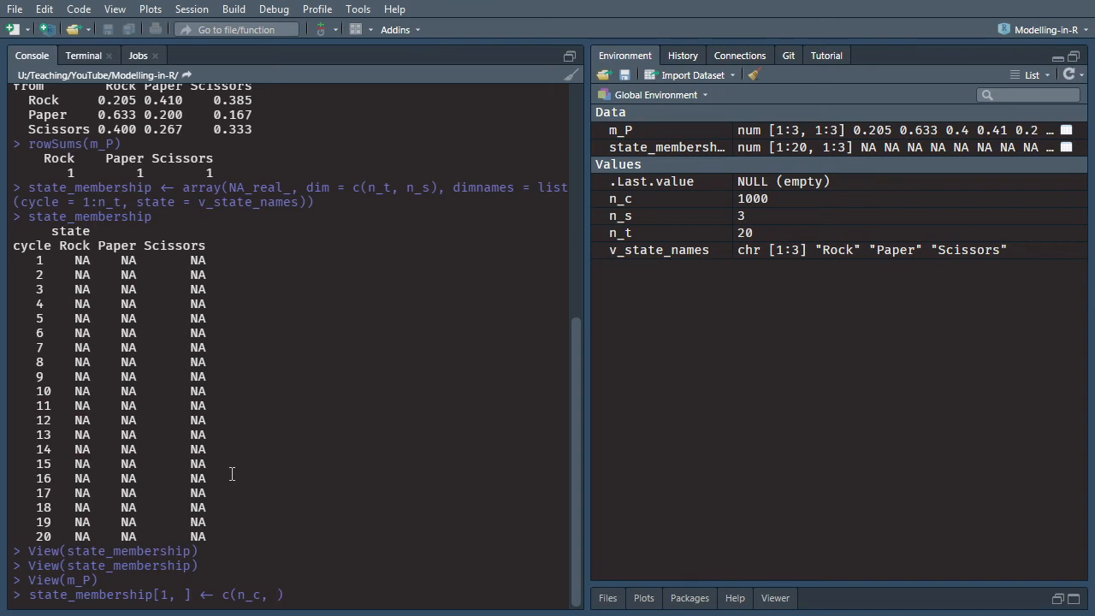
text(0,)
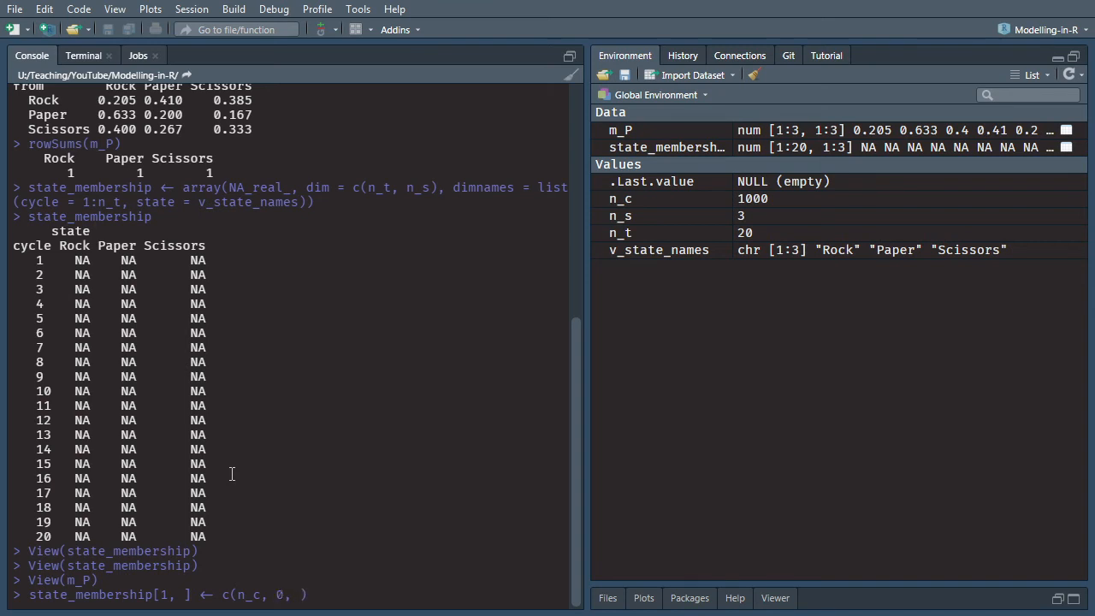
text())
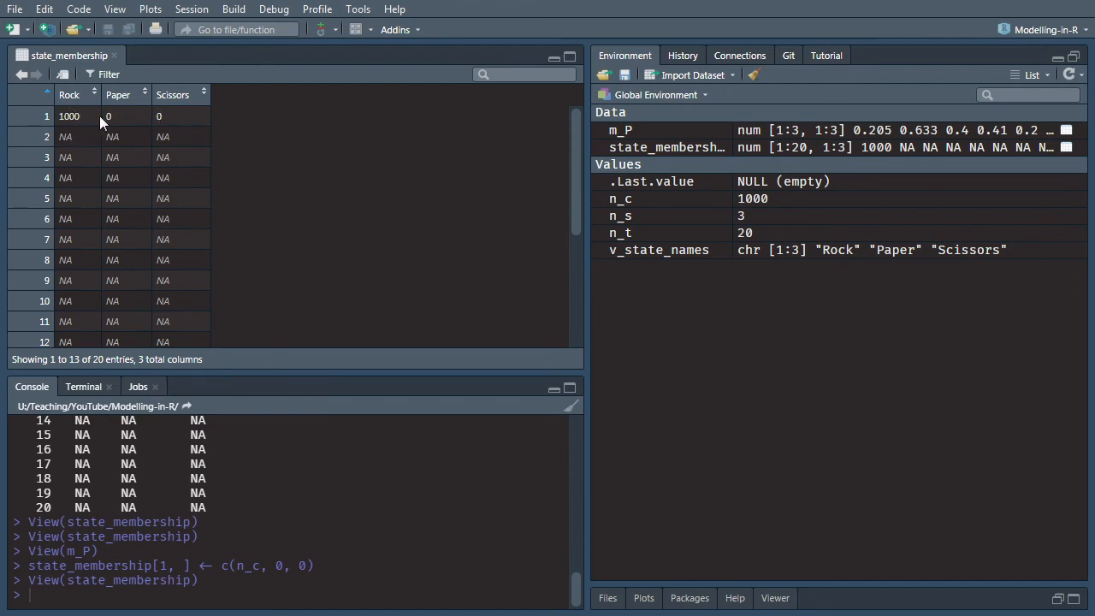
mouse_move(152, 101)
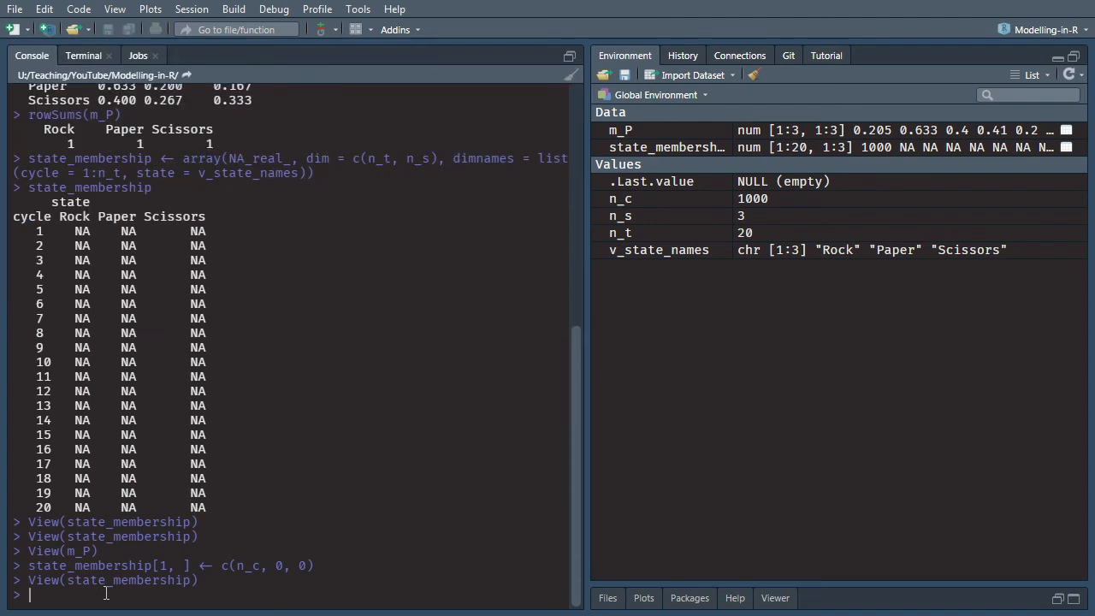
Loop cycles 2:n_t multiplying the previous row by m_P, then scroll through the results.
text(for (i in)
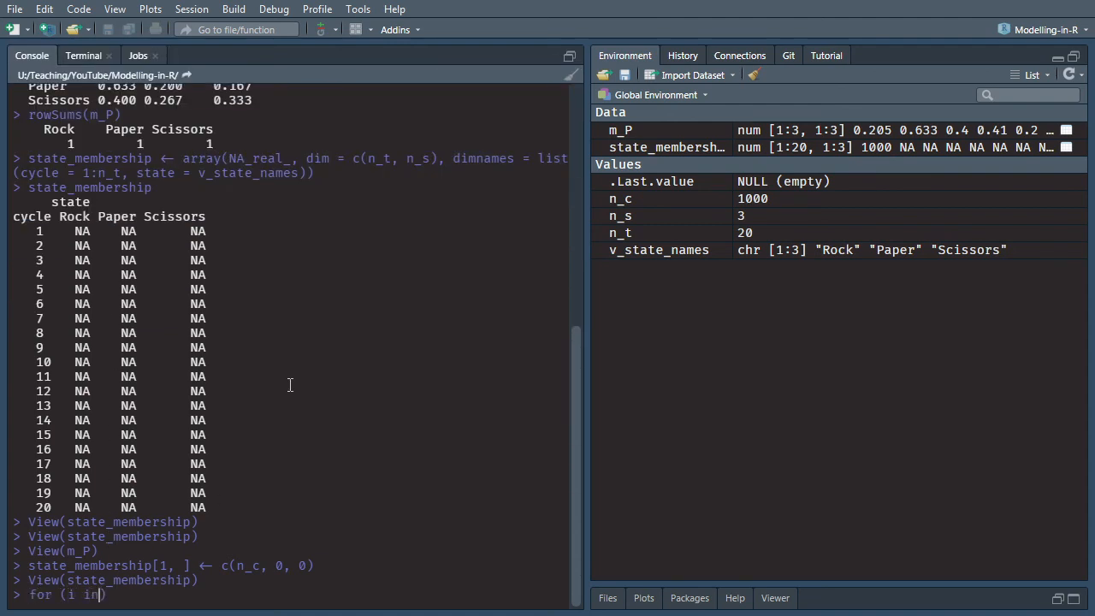
text(2:n_t))
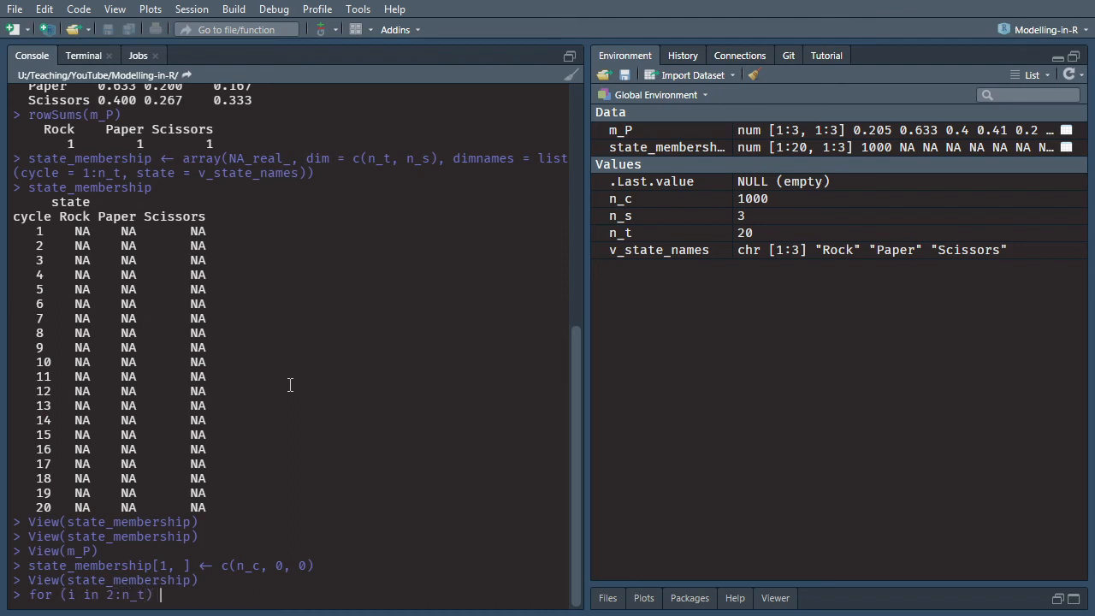
text({ })
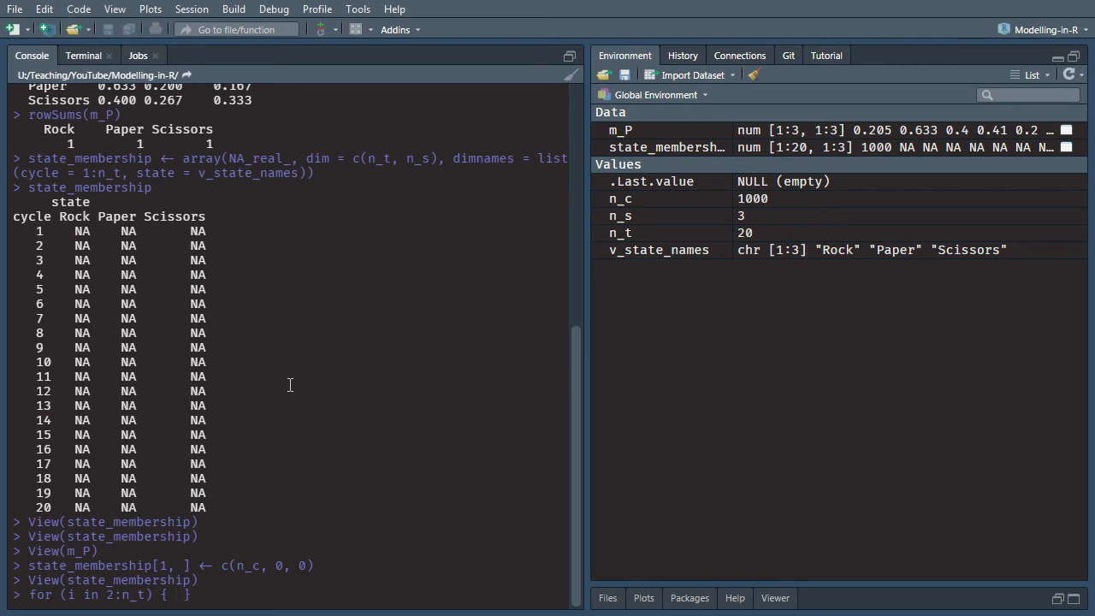
text(state_membership[)
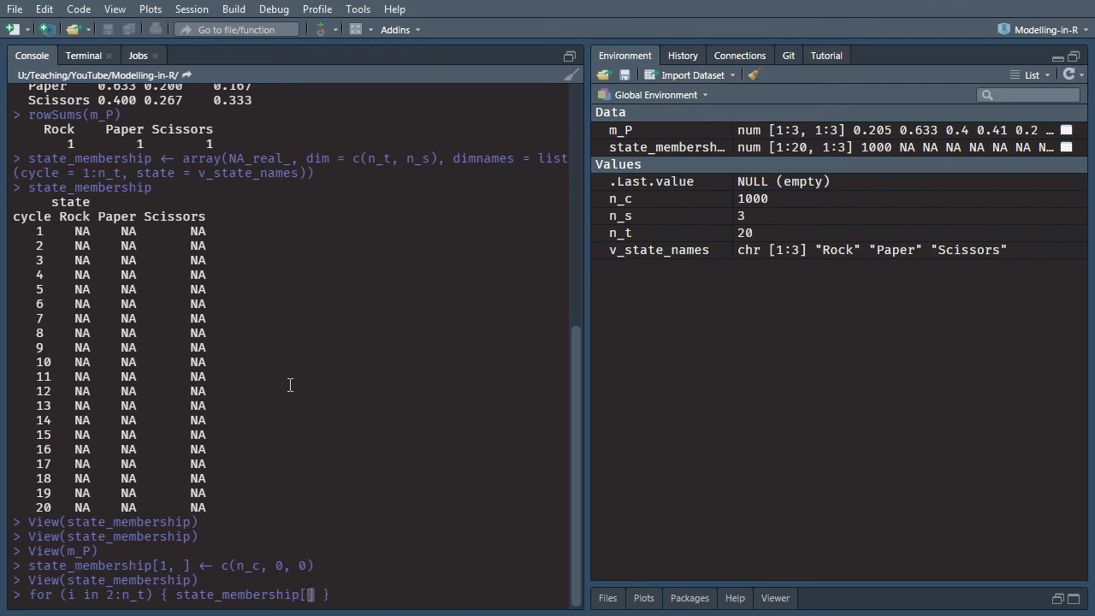
text(i, ] <- state_membership[i - 1,)
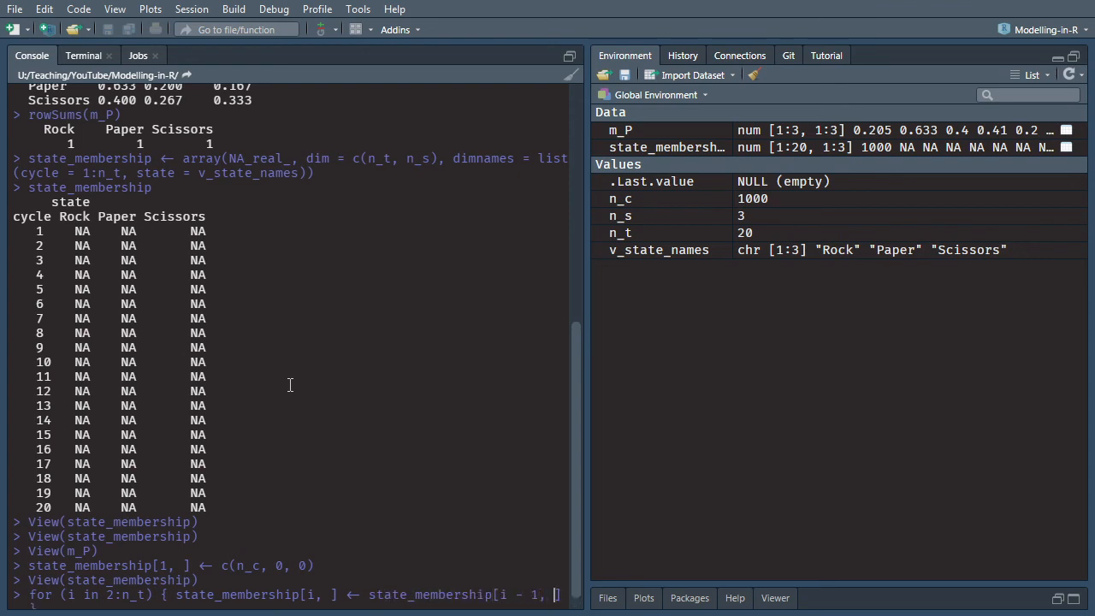
text(%*%)
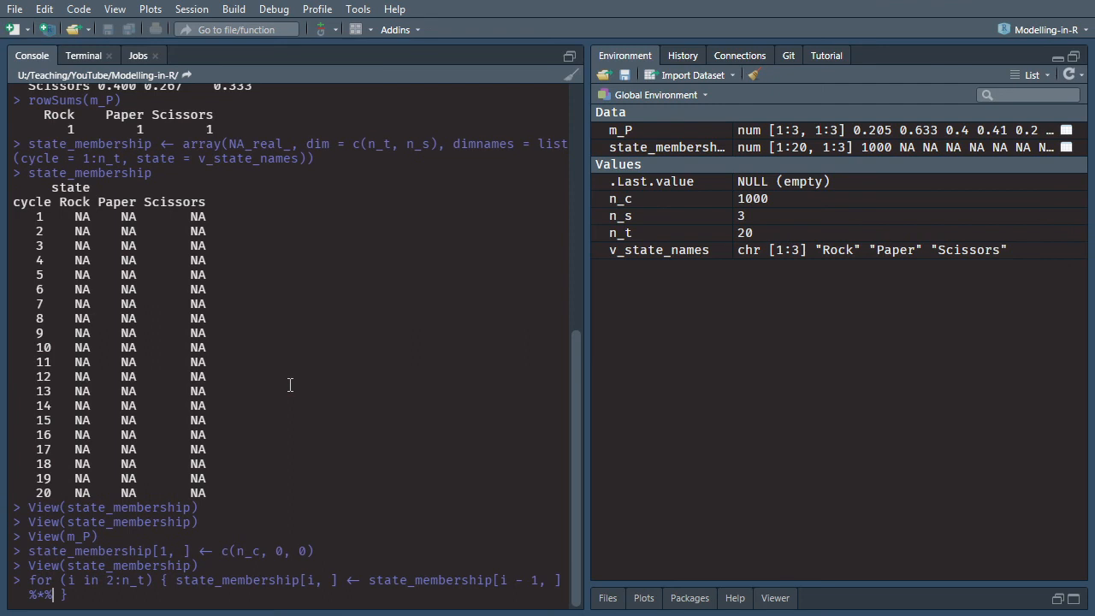
text(m)
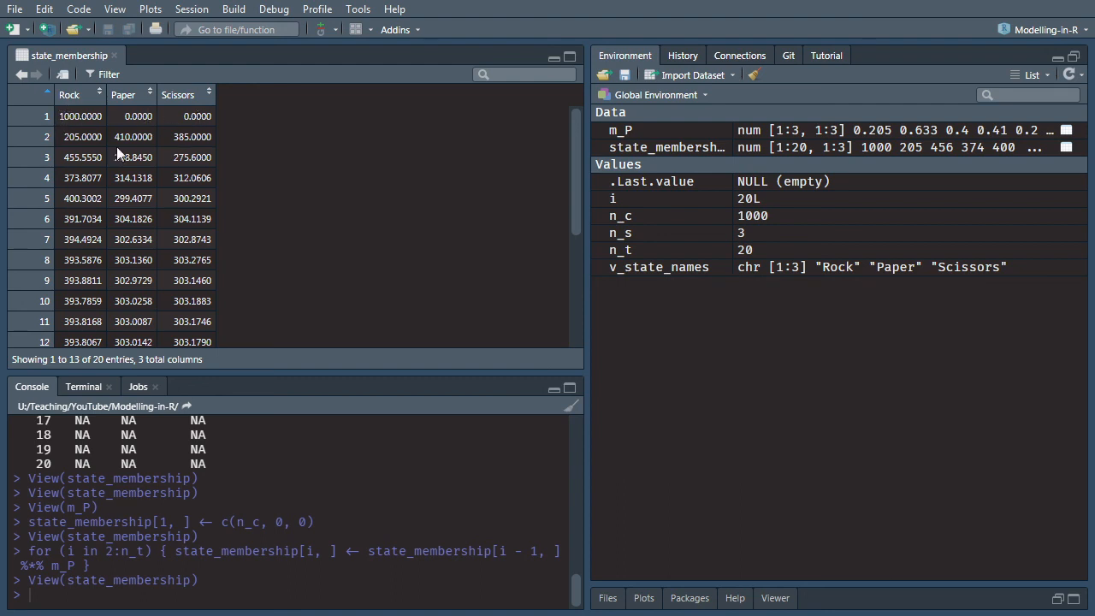
scroll(down, 3)
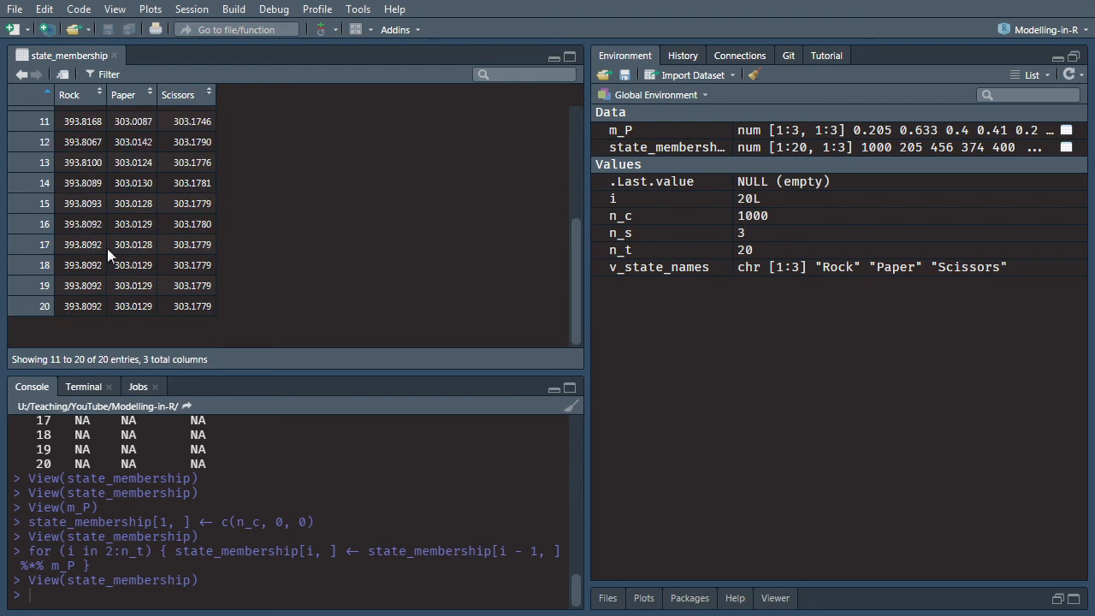